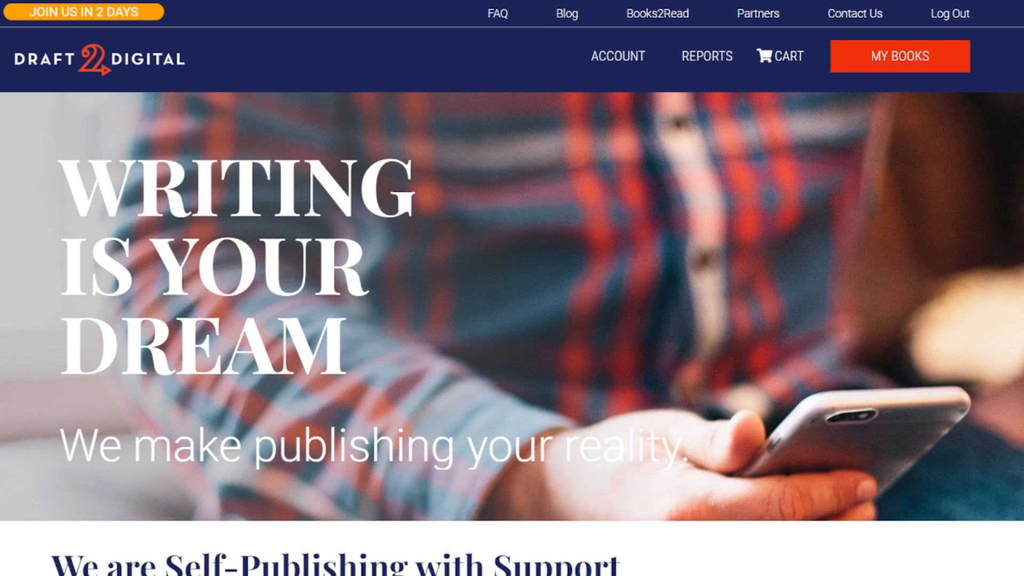
Step: Scroll through the KDP eBook Royalties help article covering the 35% and 70% options
{"action": "scroll", "scroll_direction": "down", "scroll_amount": 3}
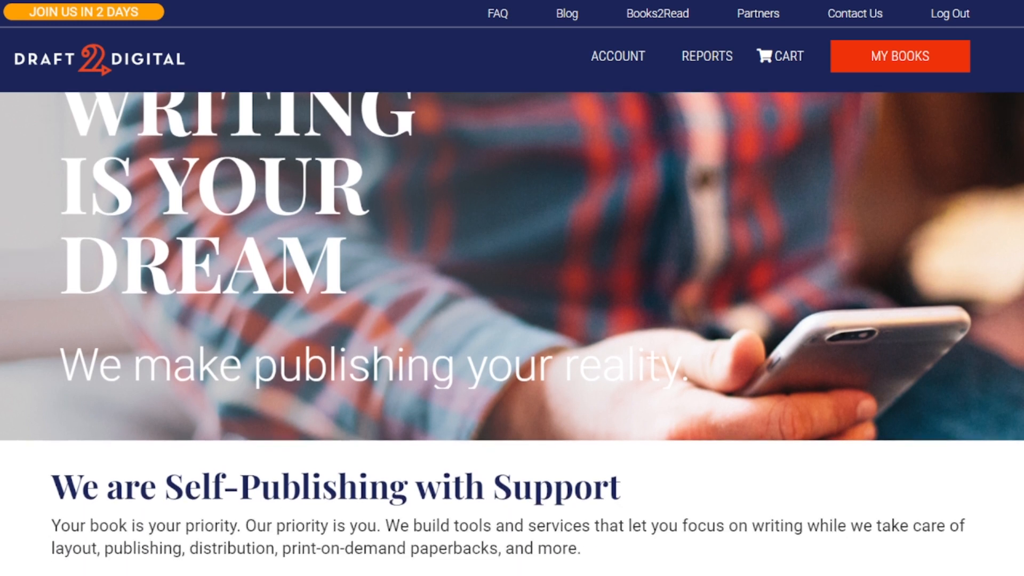
{"action": "scroll", "scroll_direction": "down", "scroll_amount": 3}
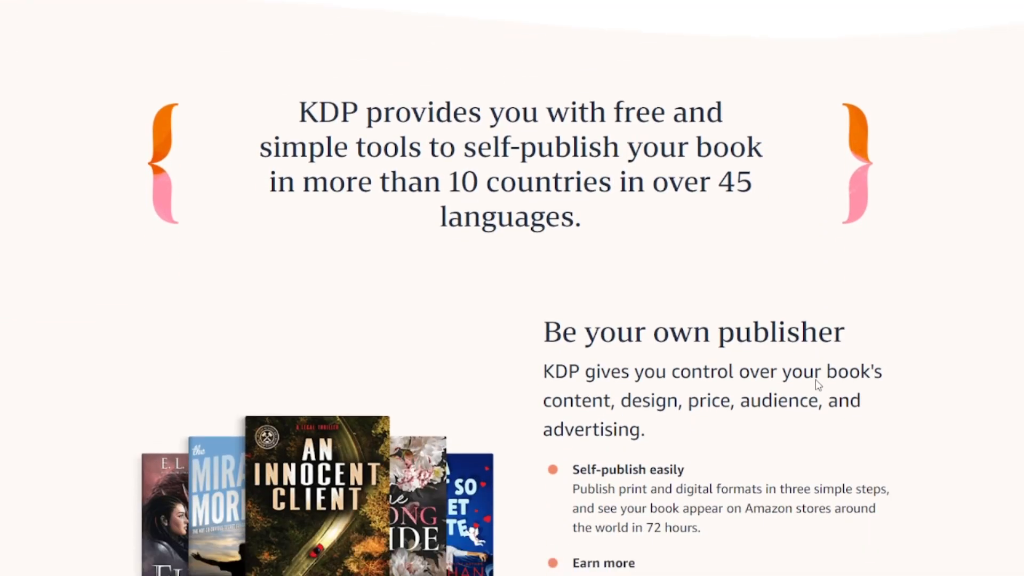
{"action": "scroll", "scroll_direction": "down", "scroll_amount": 3}
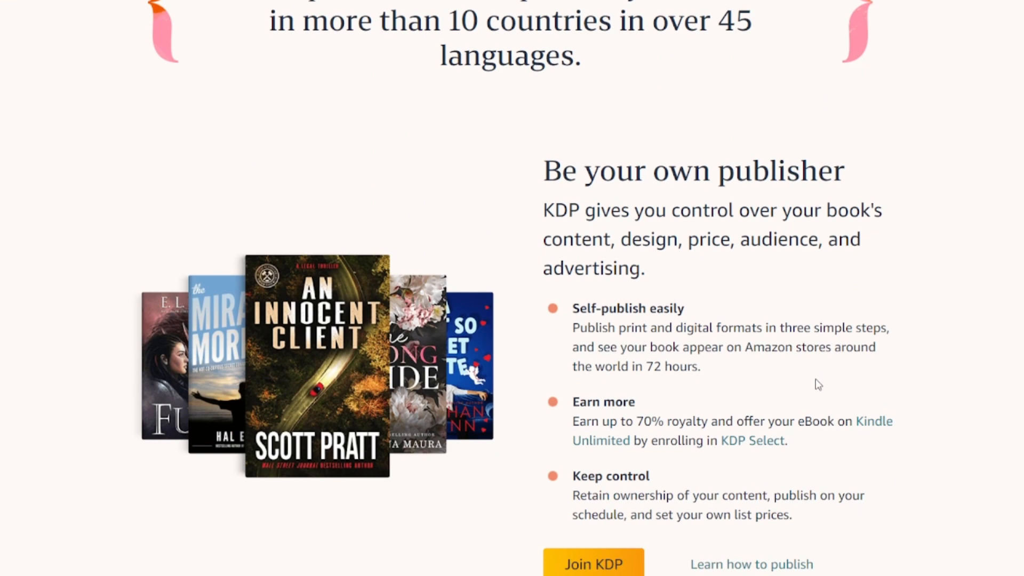
{"action": "scroll", "scroll_direction": "down", "scroll_amount": 3}
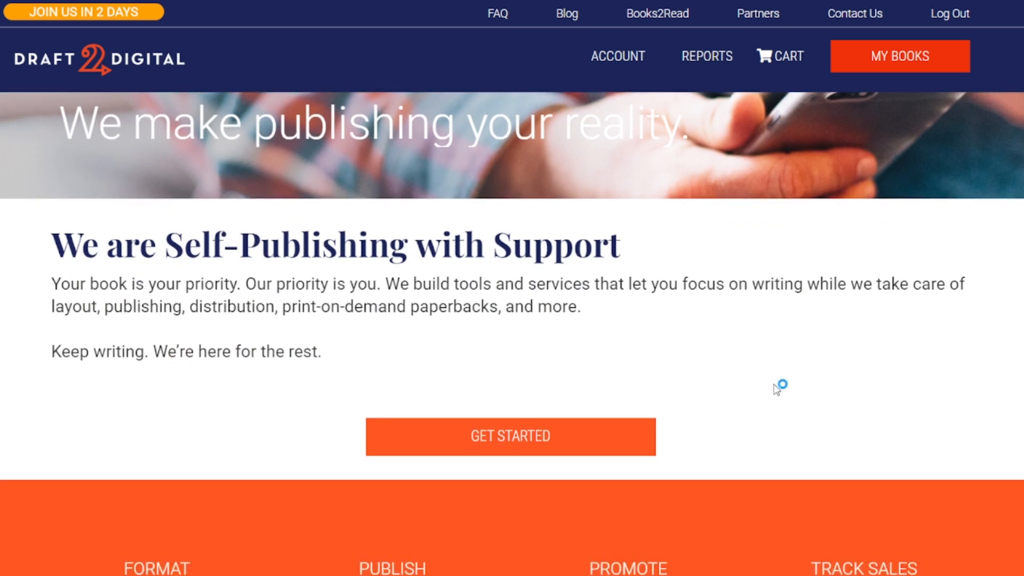
{"action": "scroll", "scroll_direction": "down", "scroll_amount": 3}
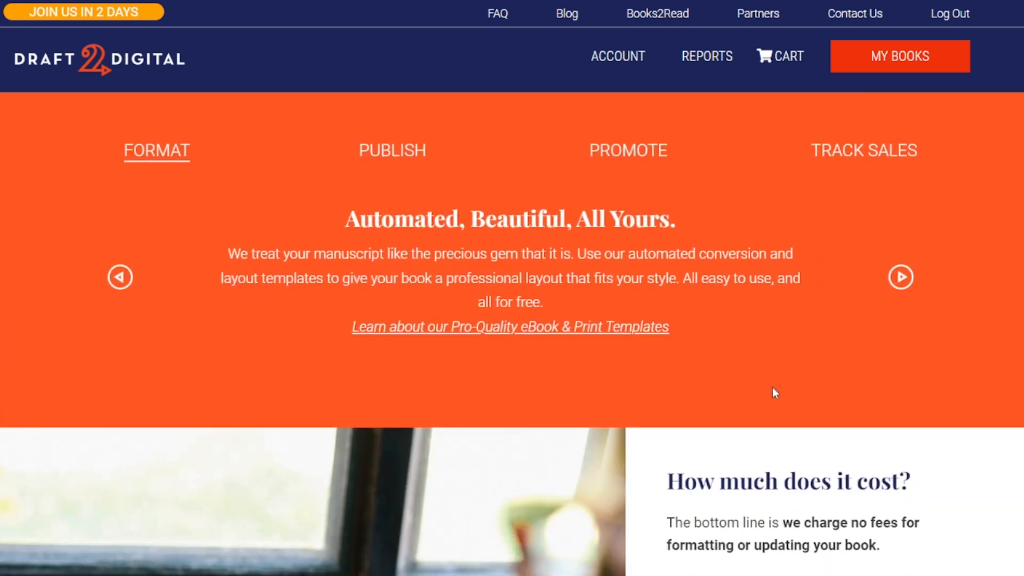
{"action": "scroll", "scroll_direction": "down", "scroll_amount": 3}
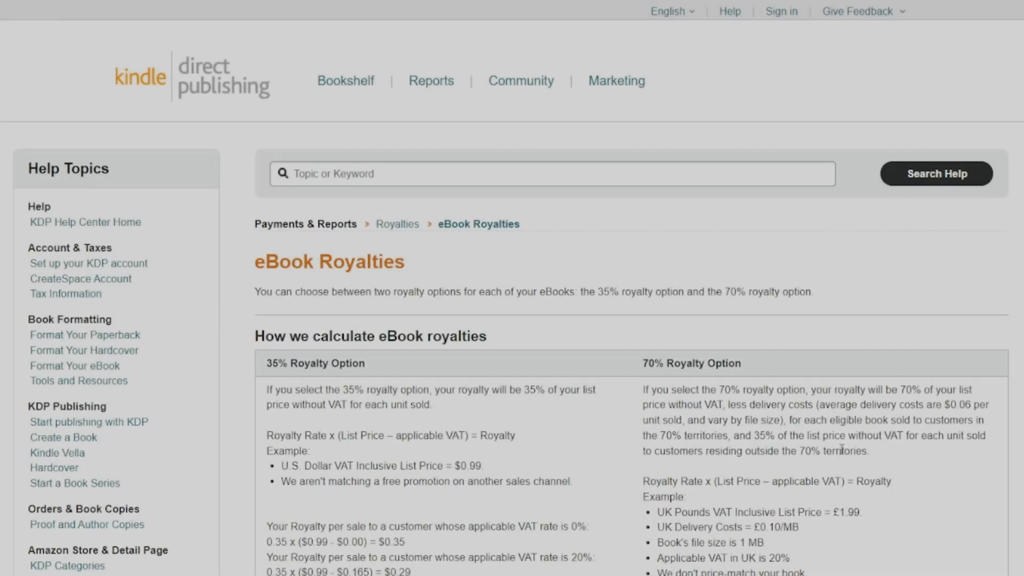
{"action": "scroll", "scroll_direction": "down", "scroll_amount": 3}
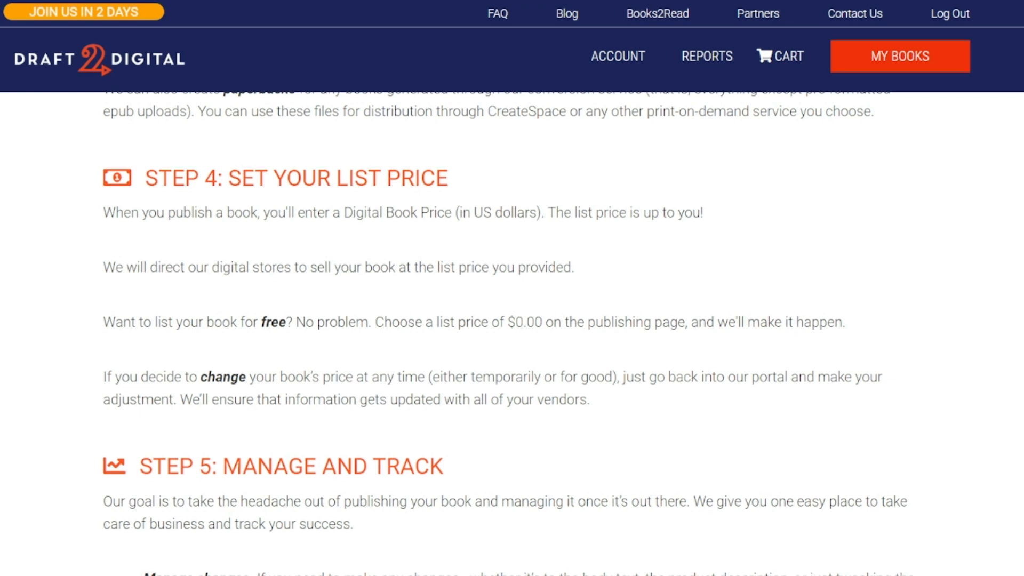
Step: Scroll the D2D how-to-publish guide back up from Step 4 to Step 1: Set Up Your Account
{"action": "scroll", "scroll_direction": "down", "scroll_amount": 3}
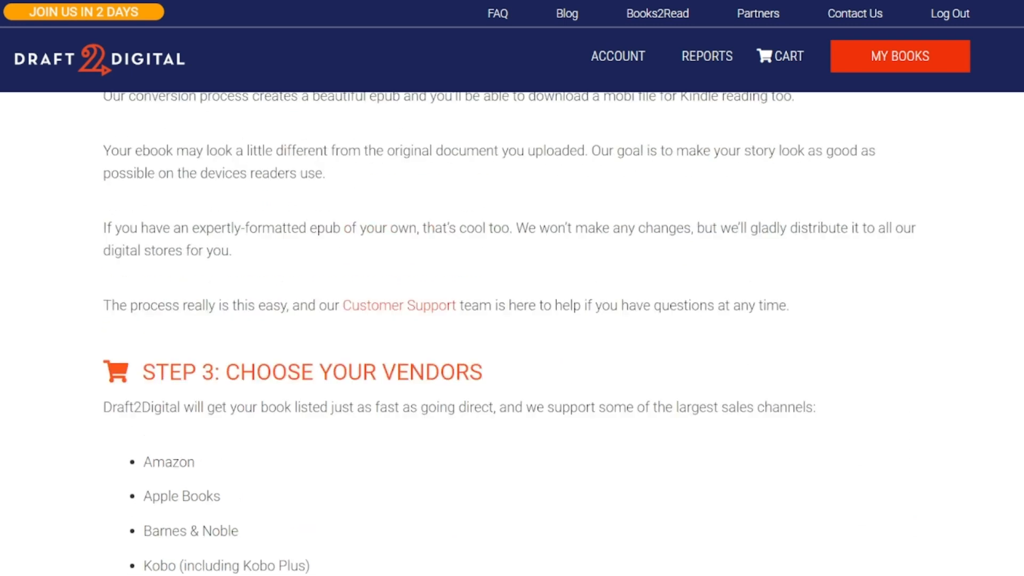
{"action": "scroll", "scroll_direction": "up", "scroll_amount": 3}
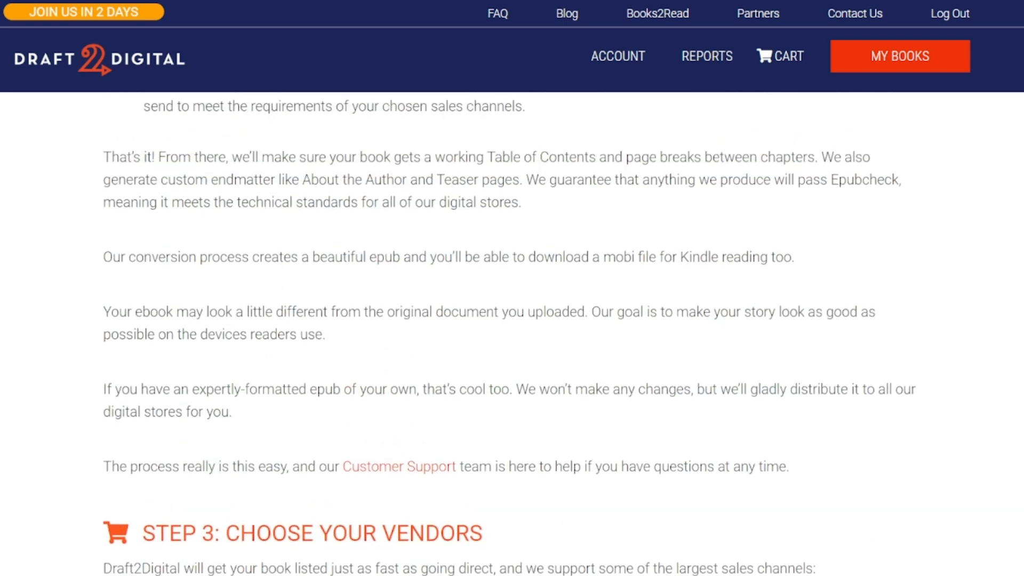
{"action": "scroll", "scroll_direction": "up", "scroll_amount": 3}
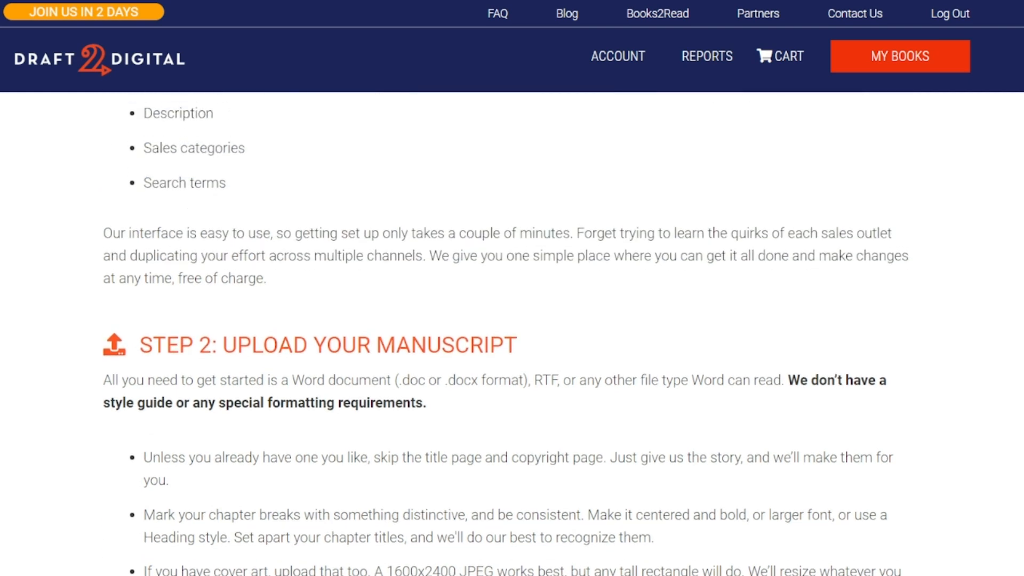
{"action": "scroll", "scroll_direction": "up", "scroll_amount": 3}
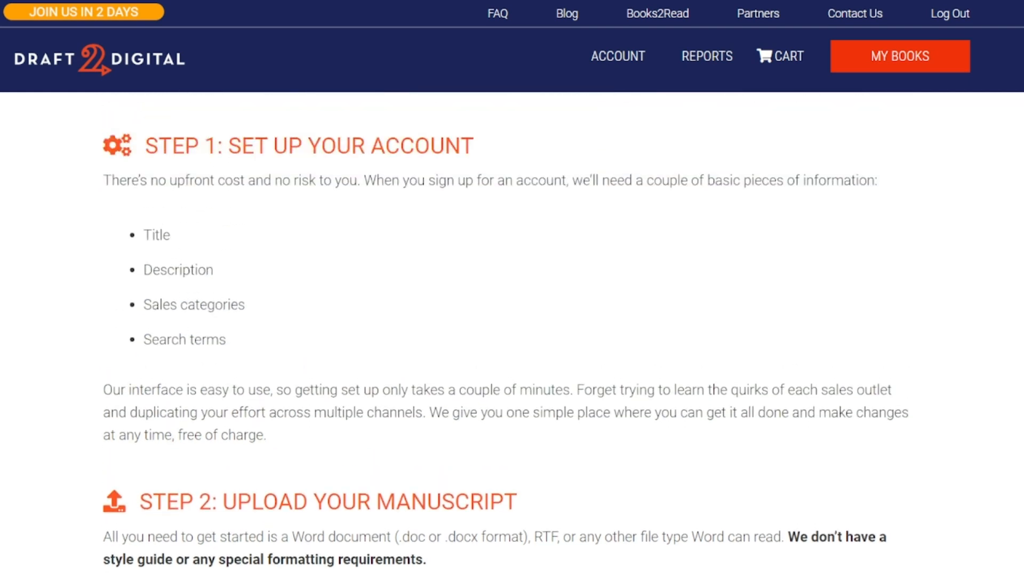
{"action": "mouse_move", "coordinate": [497, 14]}
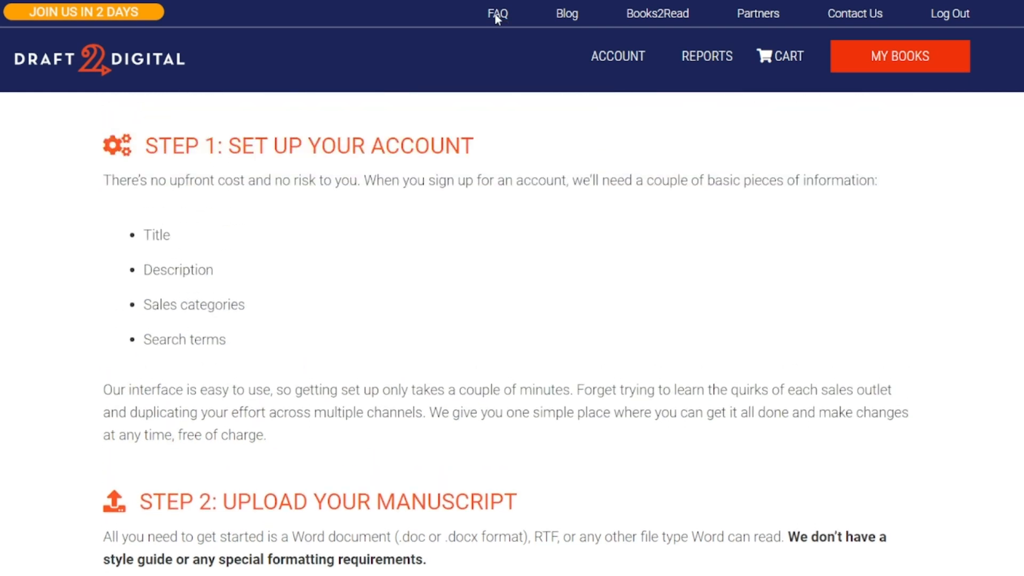
Step: Open the D2D FAQ page and read down to 'Where's your style guide?'
{"action": "left_click", "coordinate": [498, 13]}
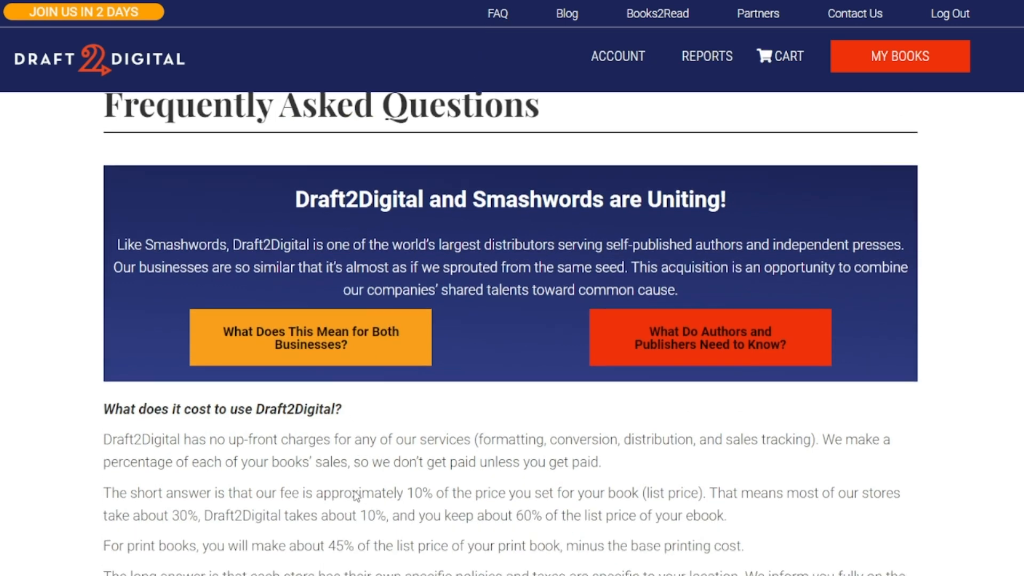
{"action": "scroll", "scroll_direction": "down", "scroll_amount": 3}
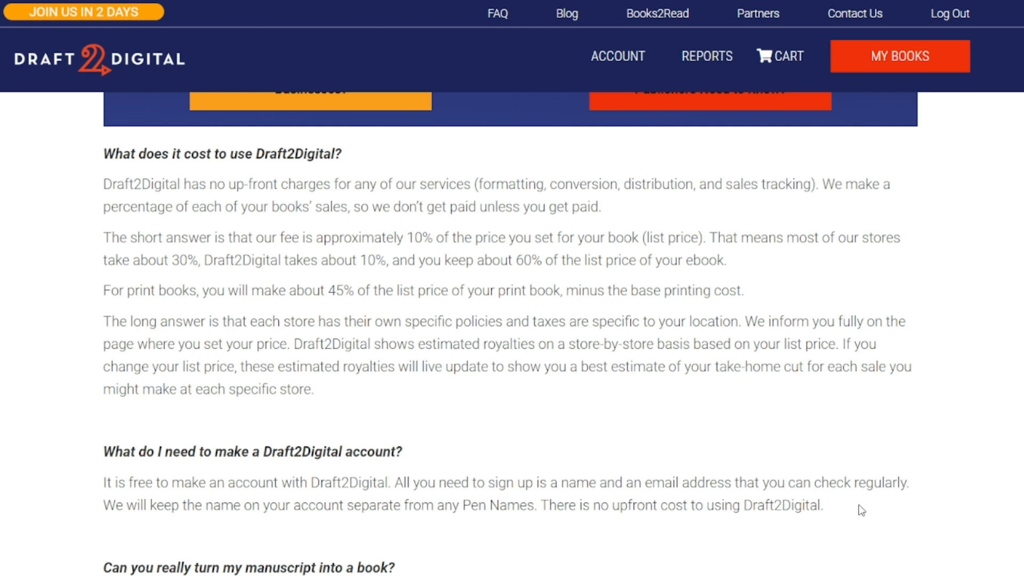
{"action": "scroll", "scroll_direction": "down", "scroll_amount": 3}
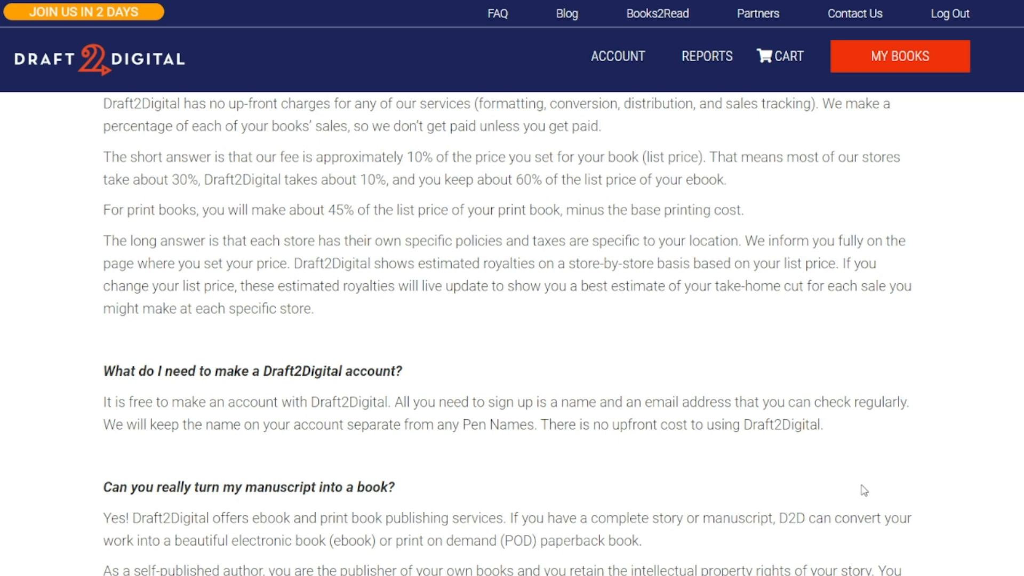
{"action": "scroll", "scroll_direction": "down", "scroll_amount": 3}
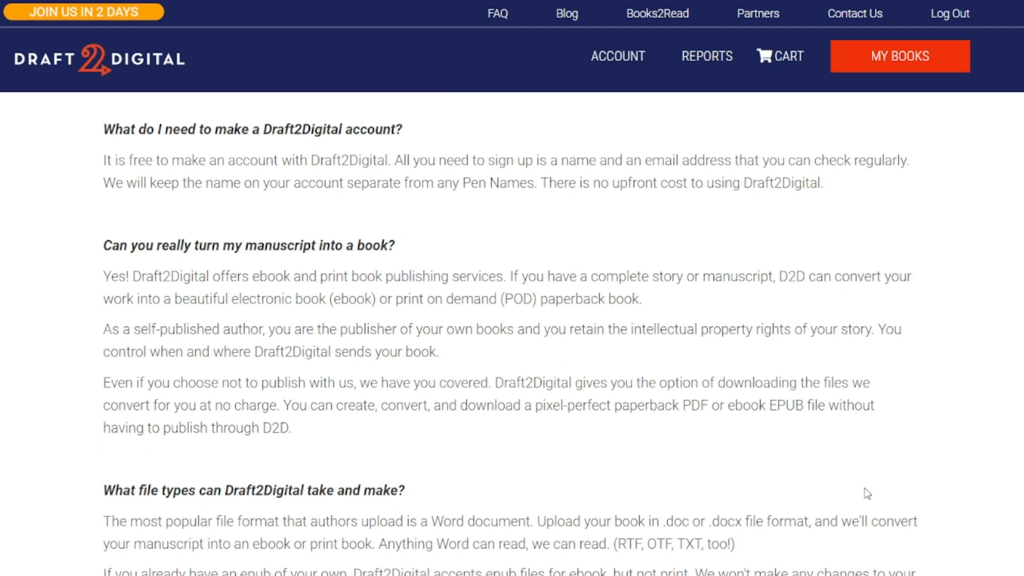
{"action": "scroll", "scroll_direction": "down", "scroll_amount": 3}
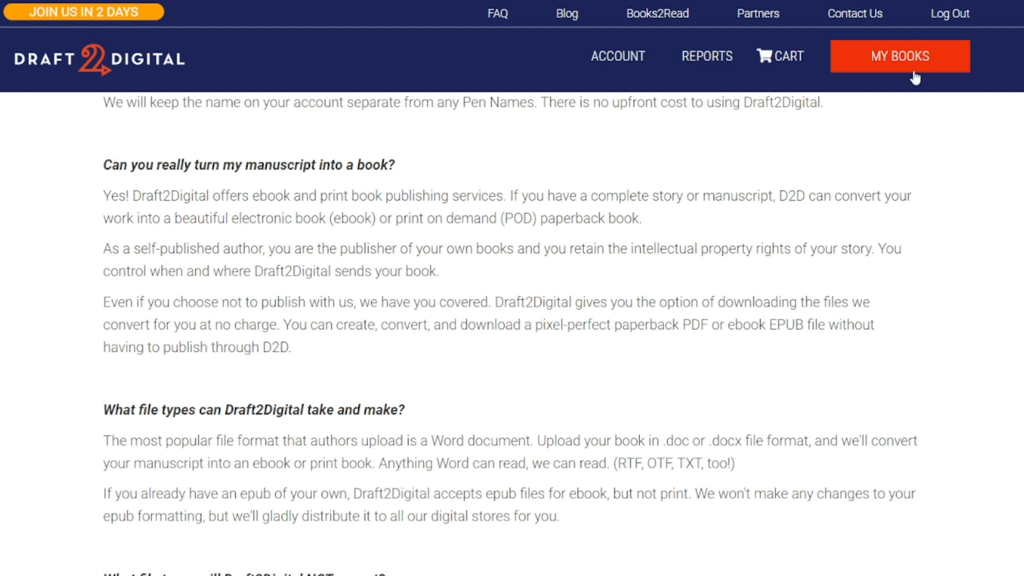
{"action": "scroll", "scroll_direction": "down", "scroll_amount": 3}
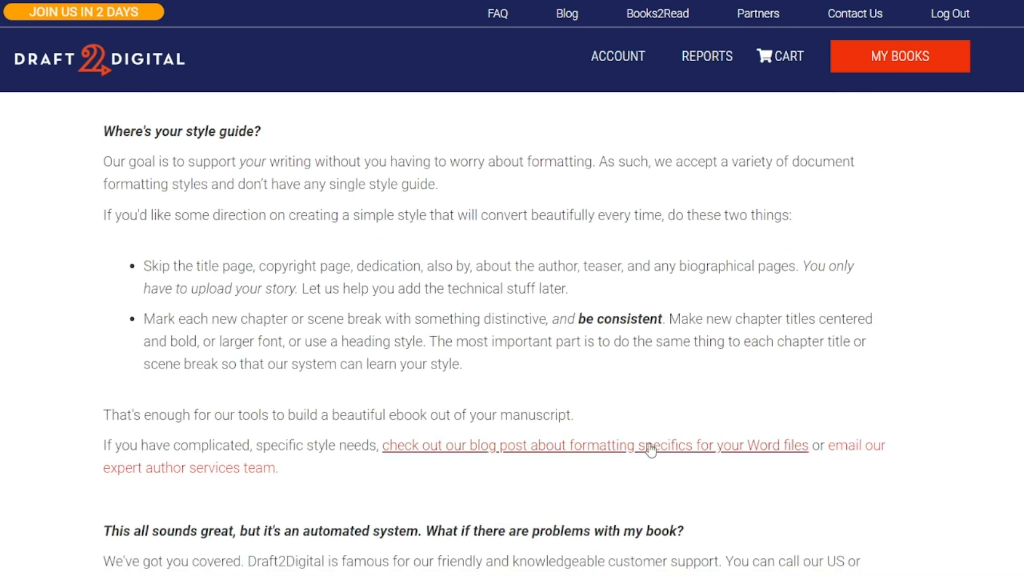
Step: Enter a 6.99 USD digital book price and toggle distribution to all digital stores
{"action": "left_click", "coordinate": [588, 446]}
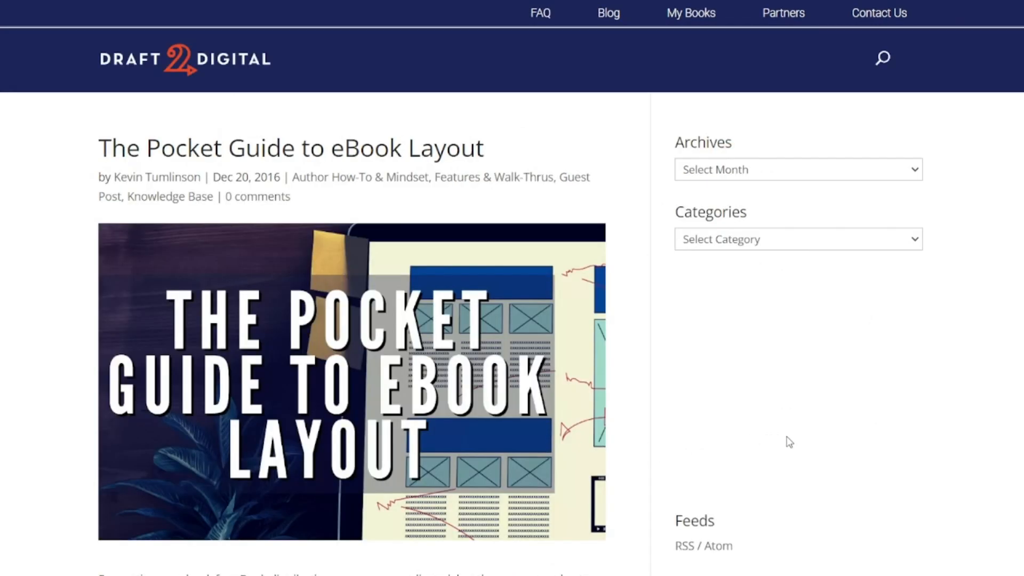
{"action": "scroll", "scroll_direction": "down", "scroll_amount": 3}
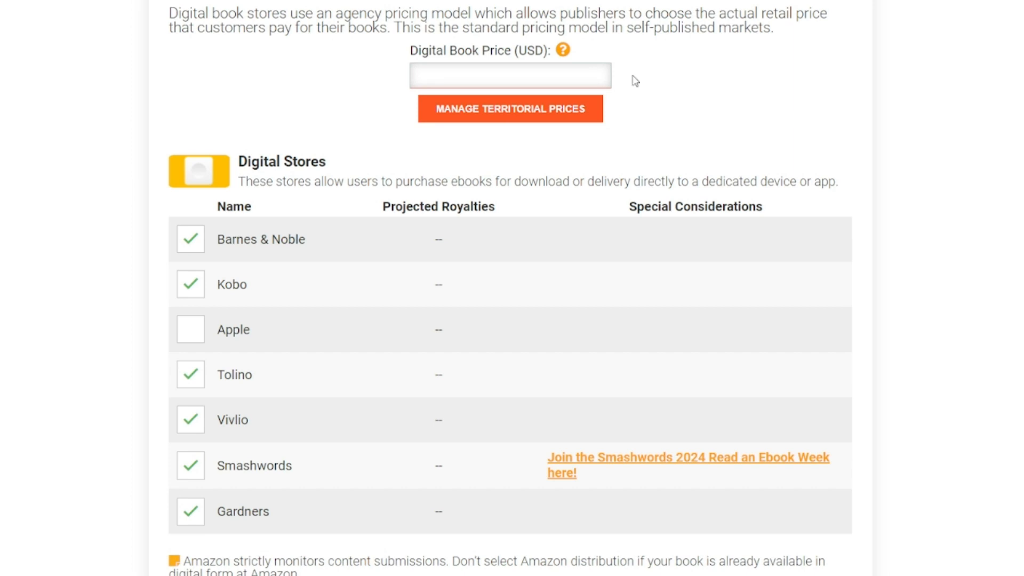
{"action": "type", "text": "6.99"}
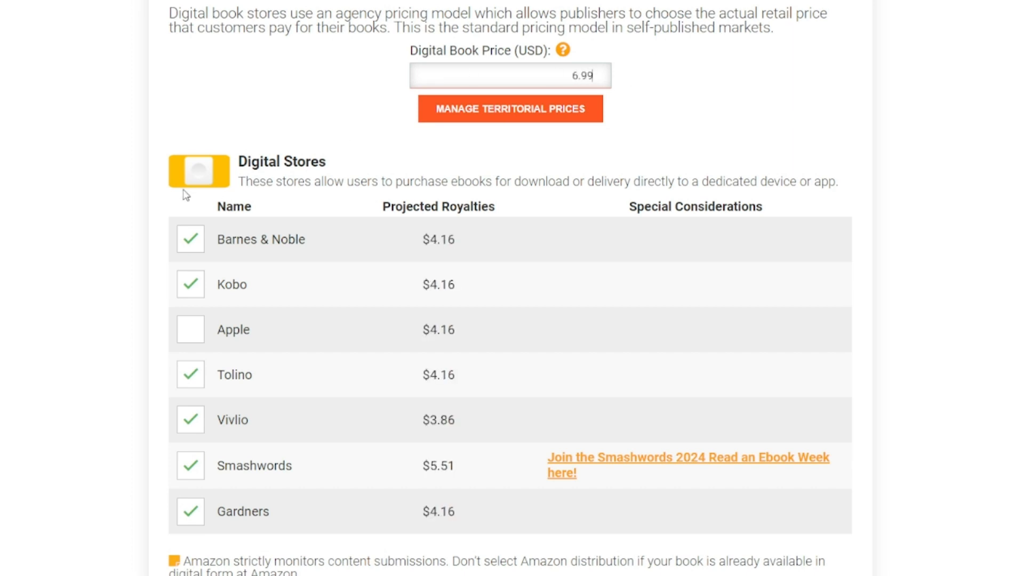
{"action": "left_click", "coordinate": [198, 170]}
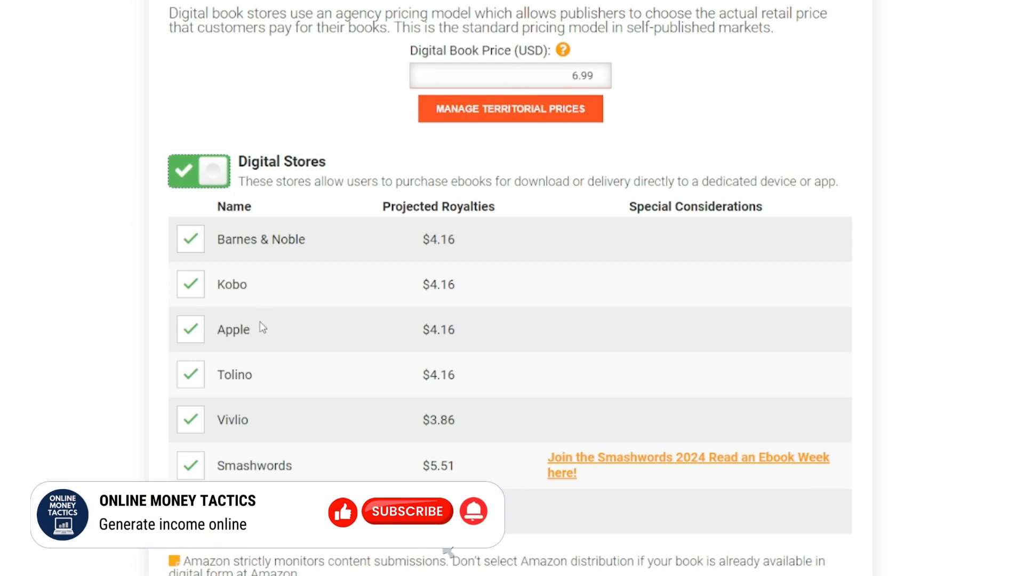
{"action": "scroll", "scroll_direction": "down", "scroll_amount": 3}
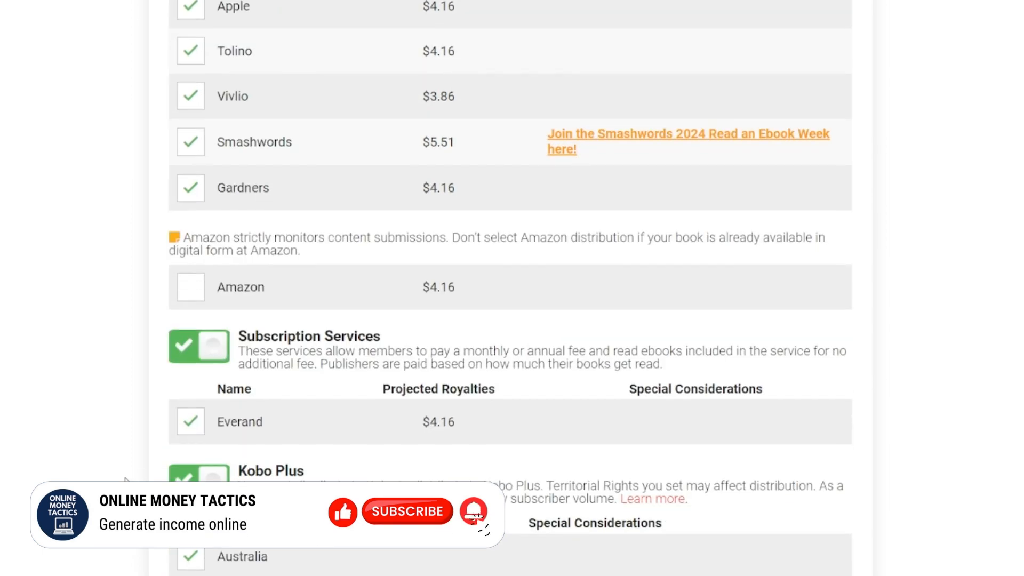
{"action": "scroll", "scroll_direction": "down", "scroll_amount": 3}
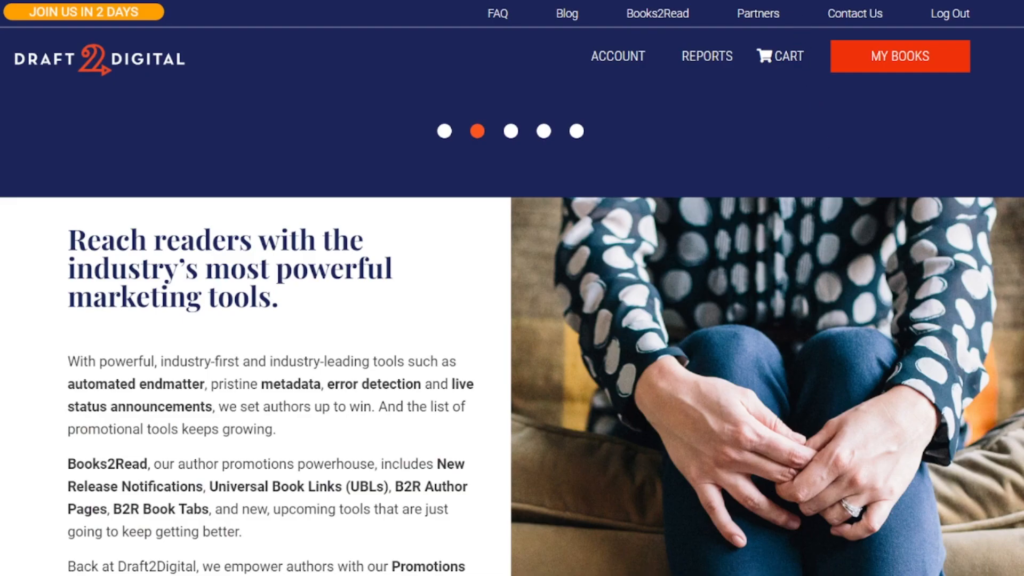
Step: Start a new ebook project from My Books via Start Ebook
{"action": "left_click", "coordinate": [899, 56]}
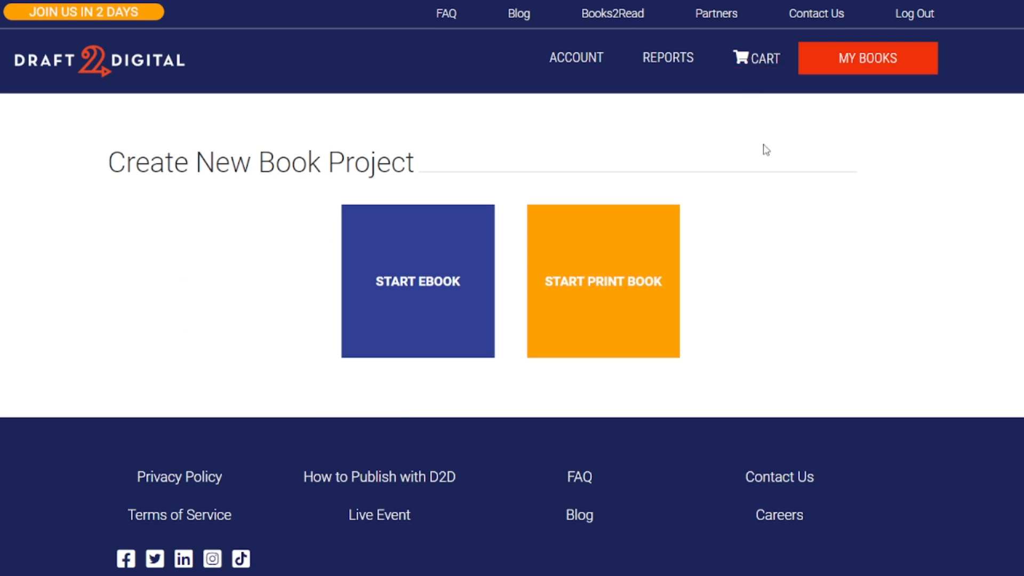
{"action": "mouse_move", "coordinate": [810, 58]}
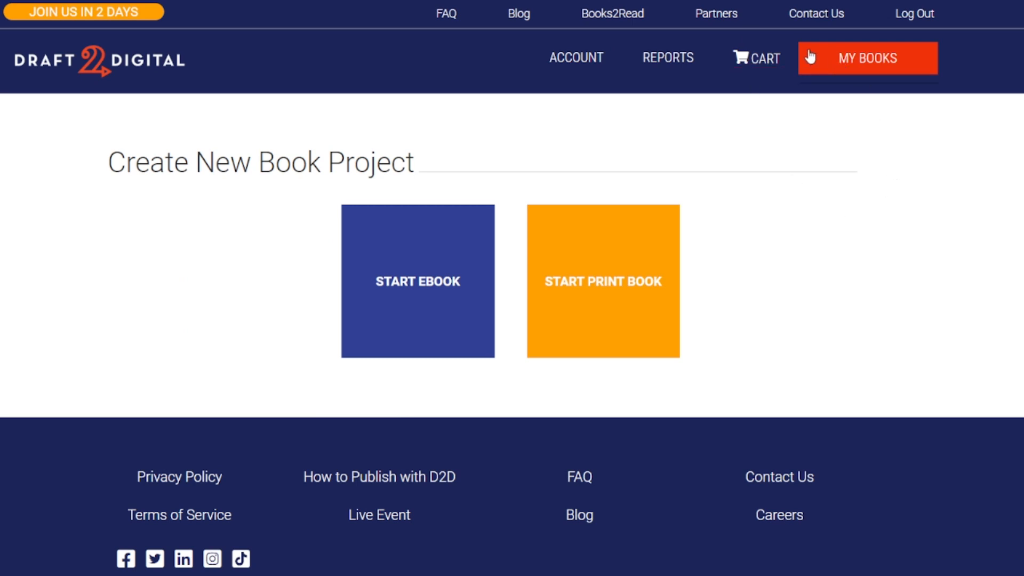
{"action": "mouse_move", "coordinate": [814, 71]}
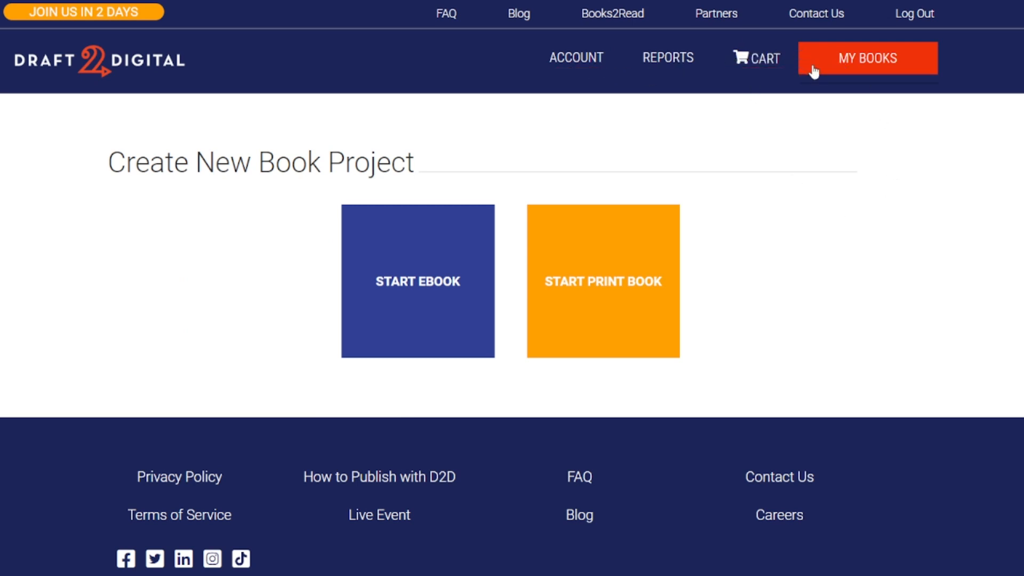
{"action": "mouse_move", "coordinate": [825, 65]}
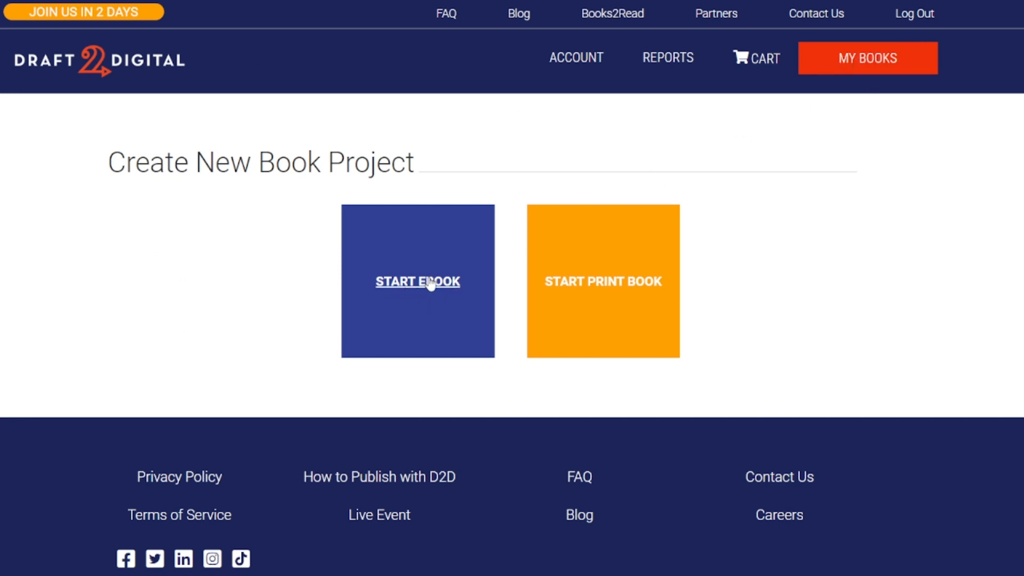
{"action": "left_click", "coordinate": [417, 282]}
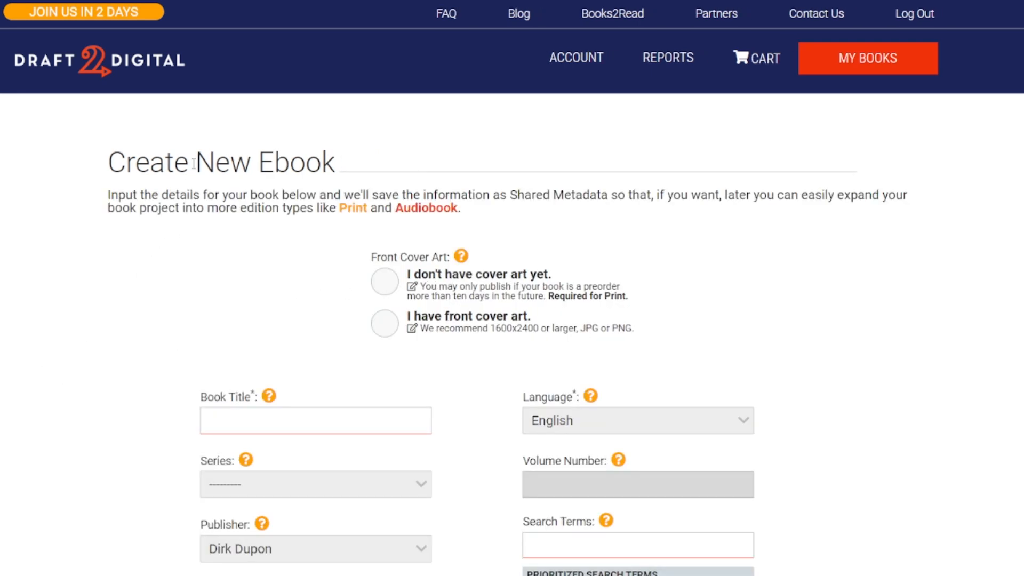
Step: Review the recommended cover dimensions, then select 'I don't have cover art yet.'
{"action": "left_click", "coordinate": [385, 322]}
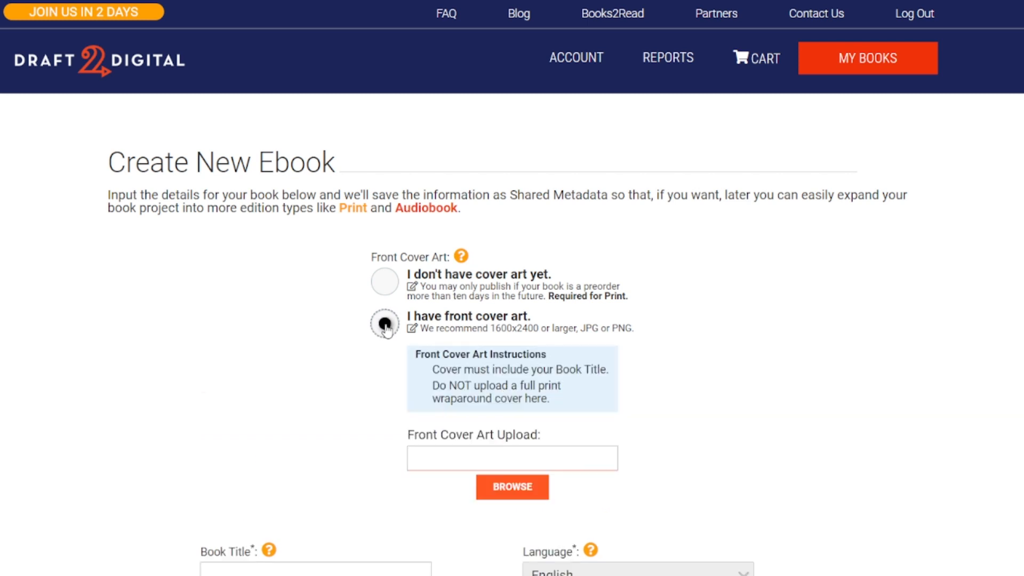
{"action": "left_click", "coordinate": [385, 323]}
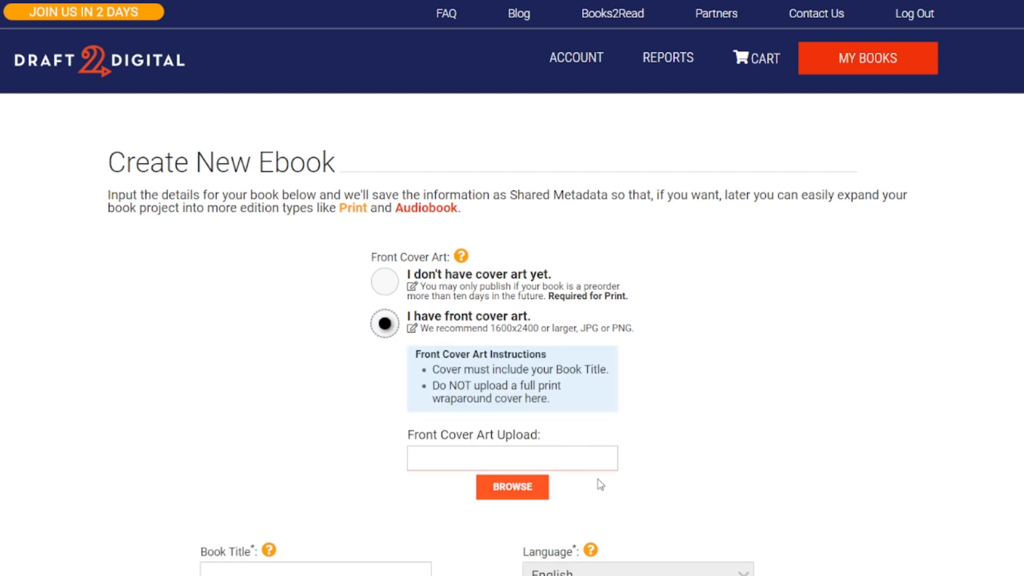
{"action": "scroll", "scroll_direction": "down", "scroll_amount": 3}
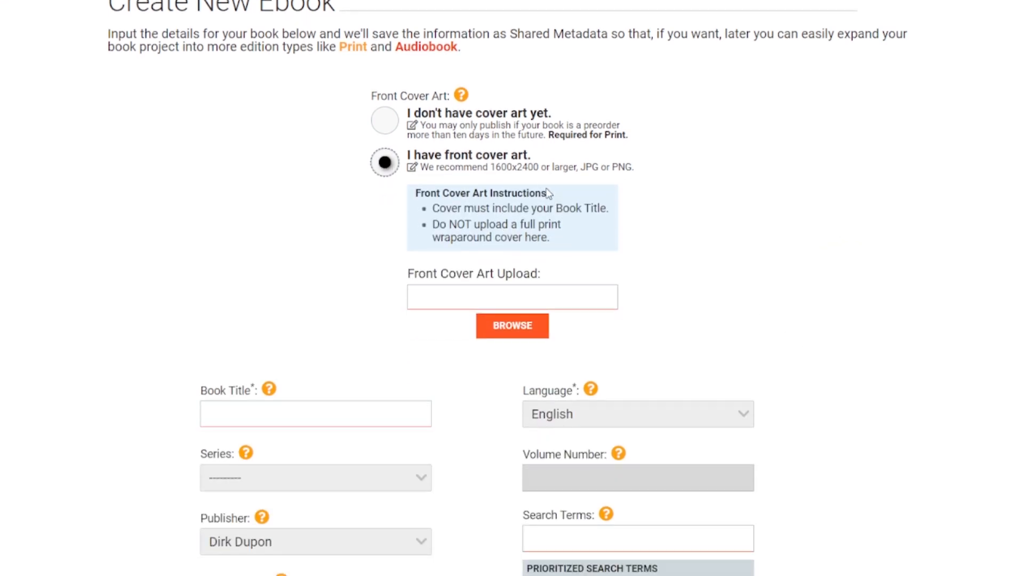
{"action": "double_click", "coordinate": [489, 166]}
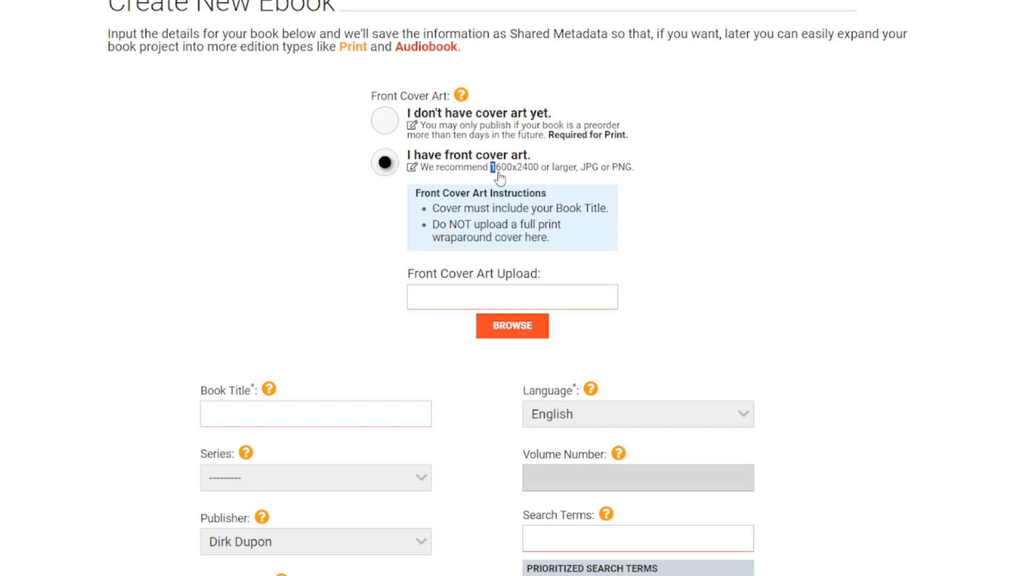
{"action": "left_click_drag", "start_coordinate": [490, 168], "coordinate": [644, 168]}
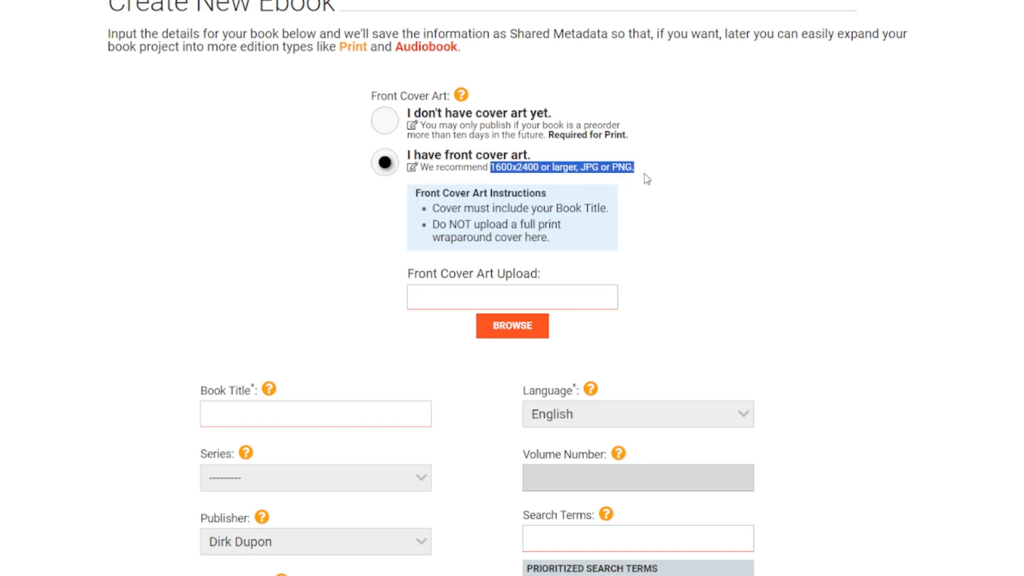
{"action": "mouse_move", "coordinate": [566, 279]}
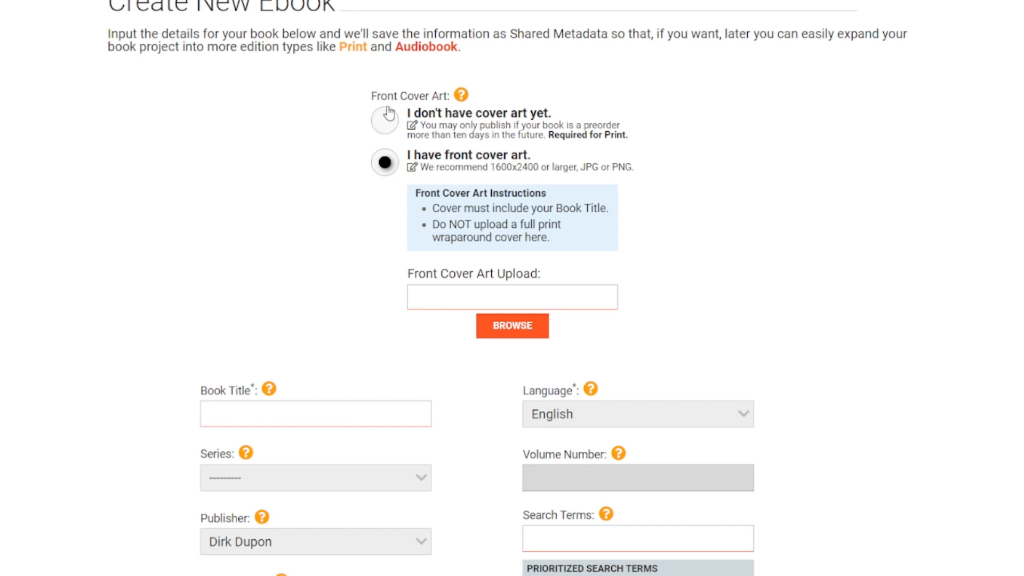
{"action": "left_click", "coordinate": [385, 121]}
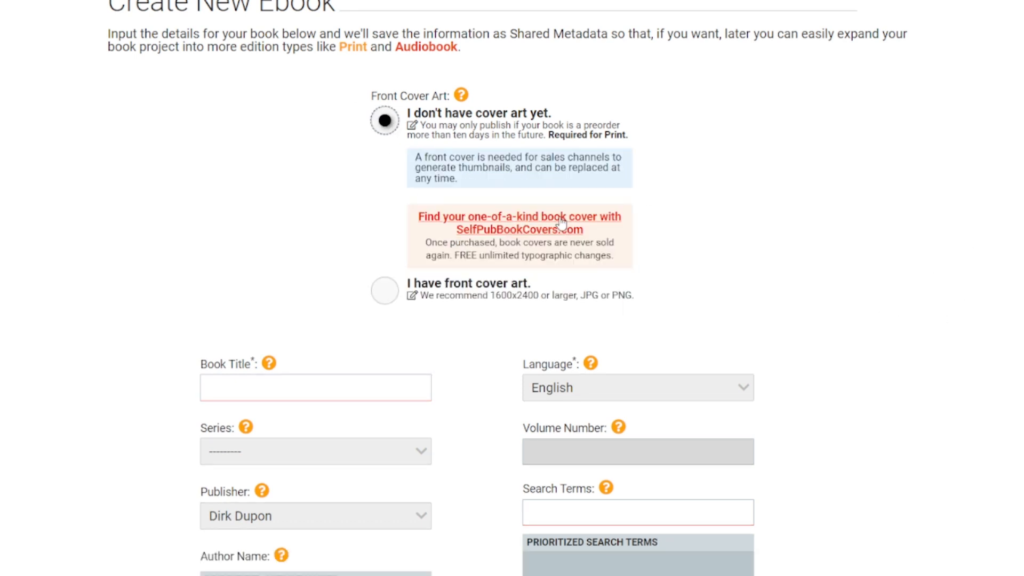
Step: Enter the book title, leave series unset and mark content as suitable for minors
{"action": "scroll", "scroll_direction": "down", "scroll_amount": 3}
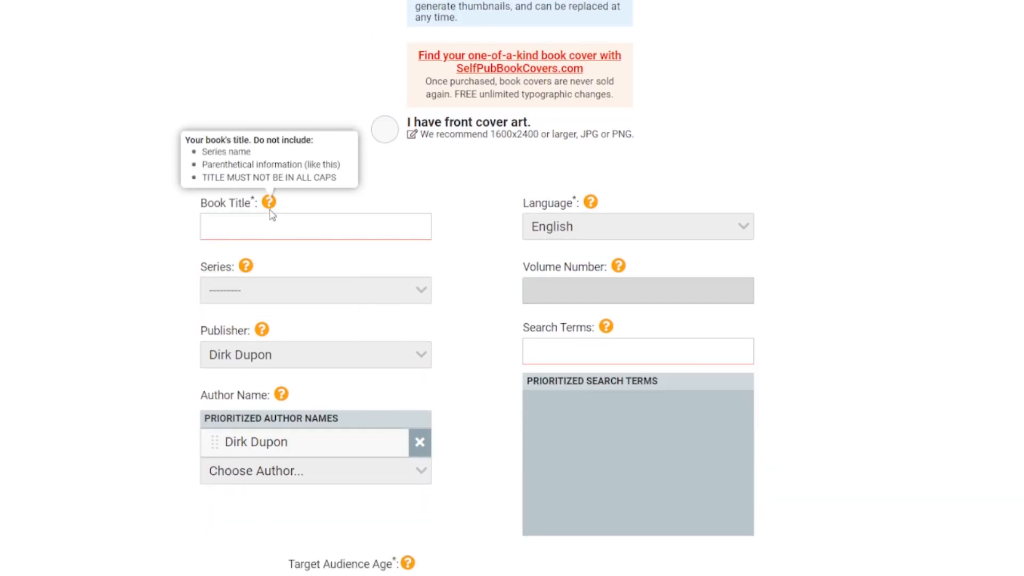
{"action": "left_click", "coordinate": [315, 226]}
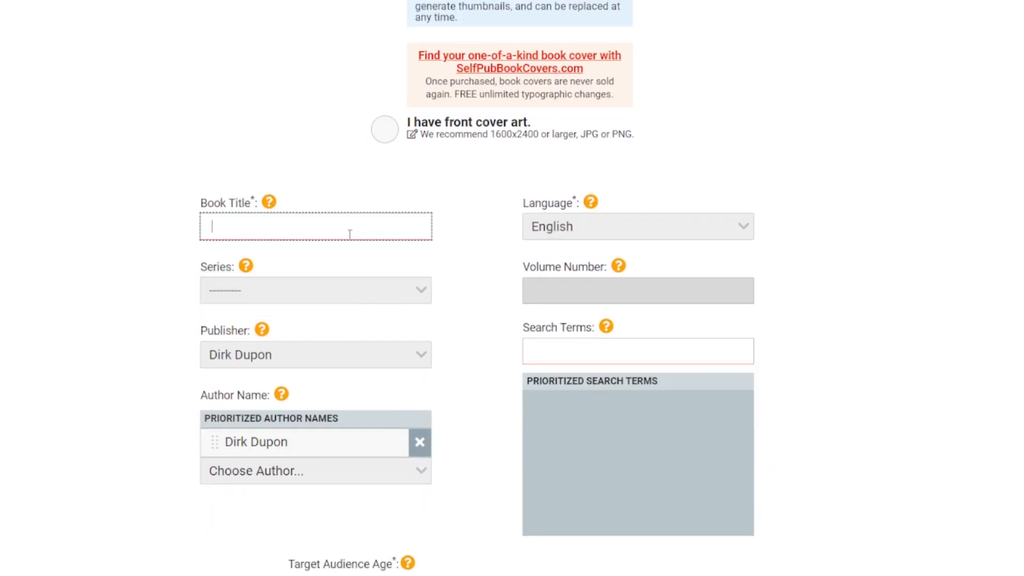
{"action": "left_click", "coordinate": [315, 290]}
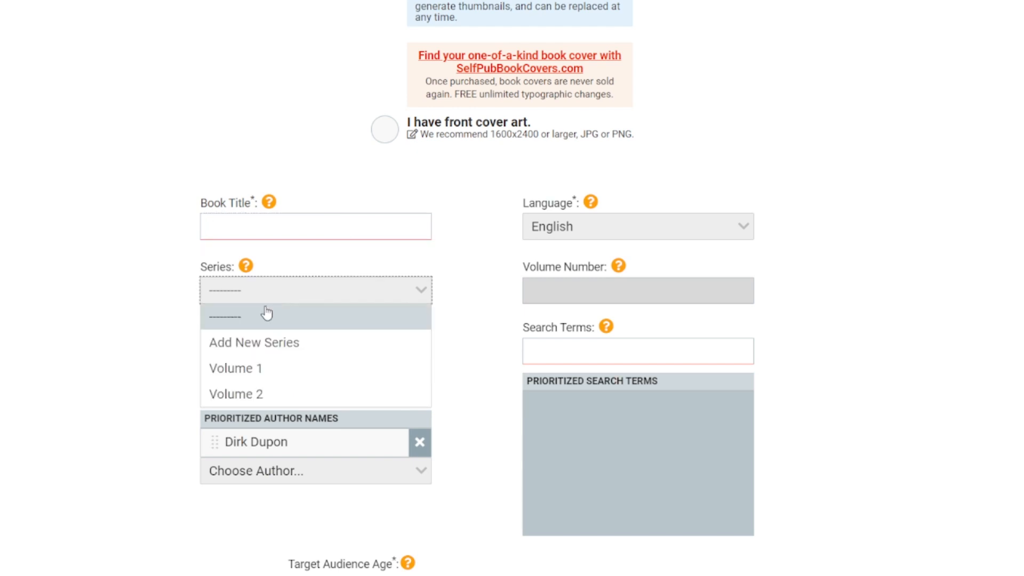
{"action": "left_click", "coordinate": [225, 316]}
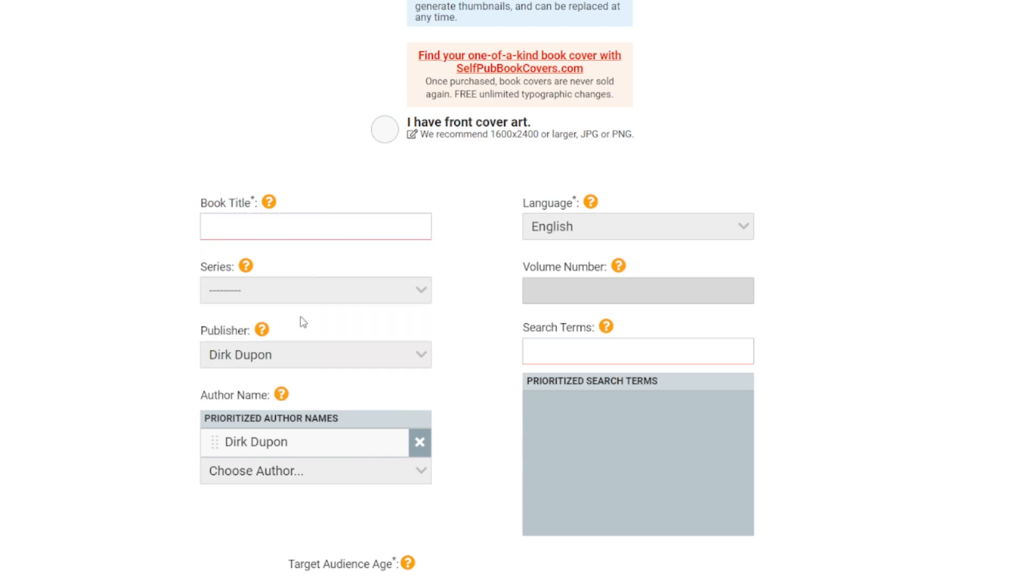
{"action": "mouse_move", "coordinate": [605, 326]}
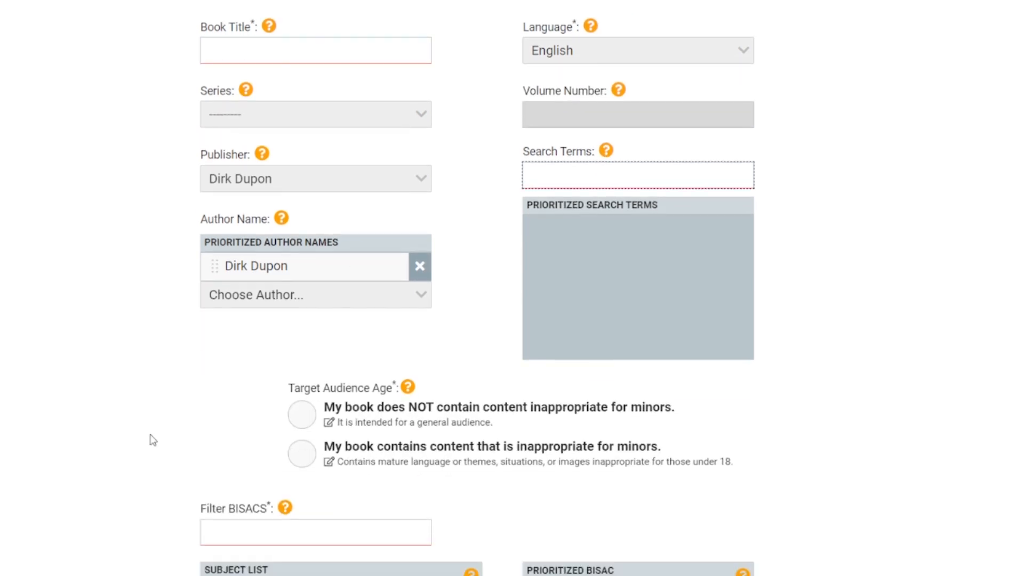
{"action": "scroll", "scroll_direction": "down", "scroll_amount": 3}
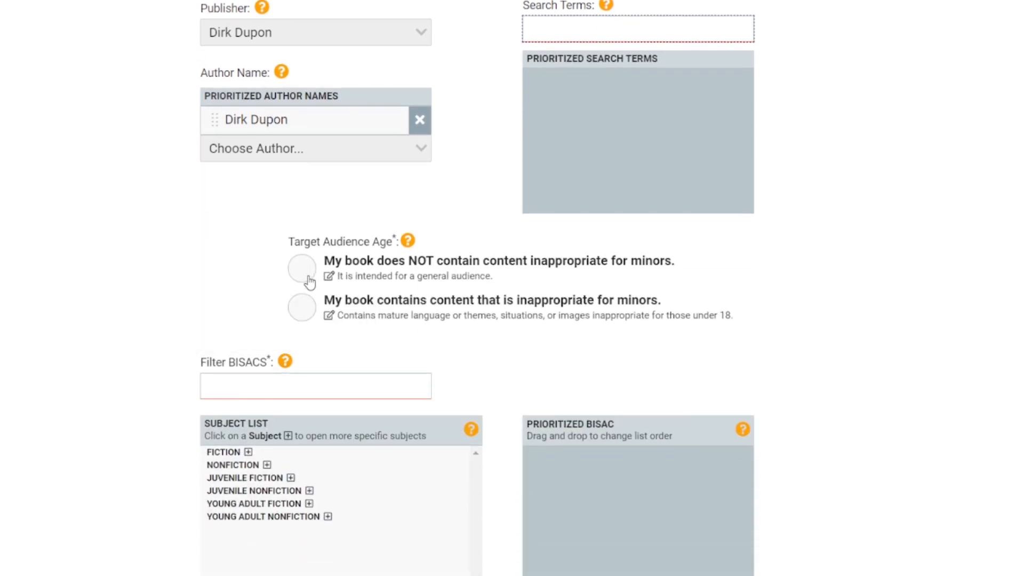
{"action": "left_click", "coordinate": [301, 267]}
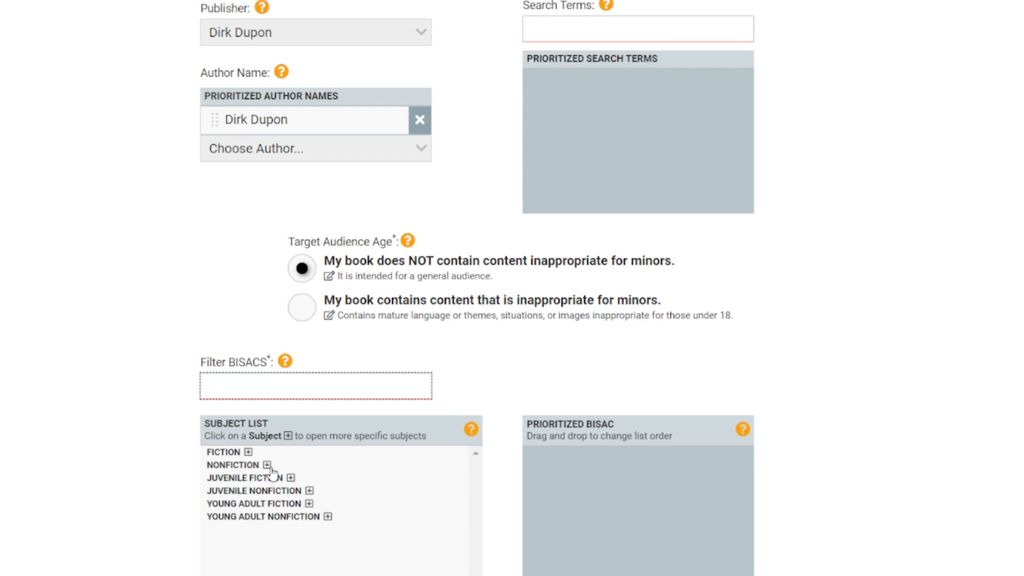
Step: Browse Nonfiction BISAC subjects and filter categories with 'mone'
{"action": "left_click", "coordinate": [267, 464]}
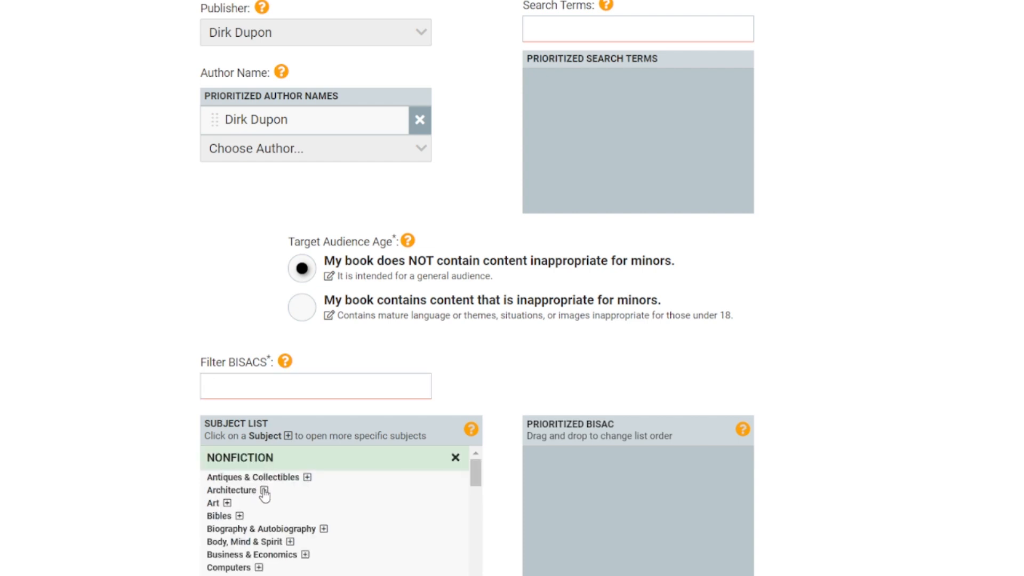
{"action": "left_click", "coordinate": [258, 490]}
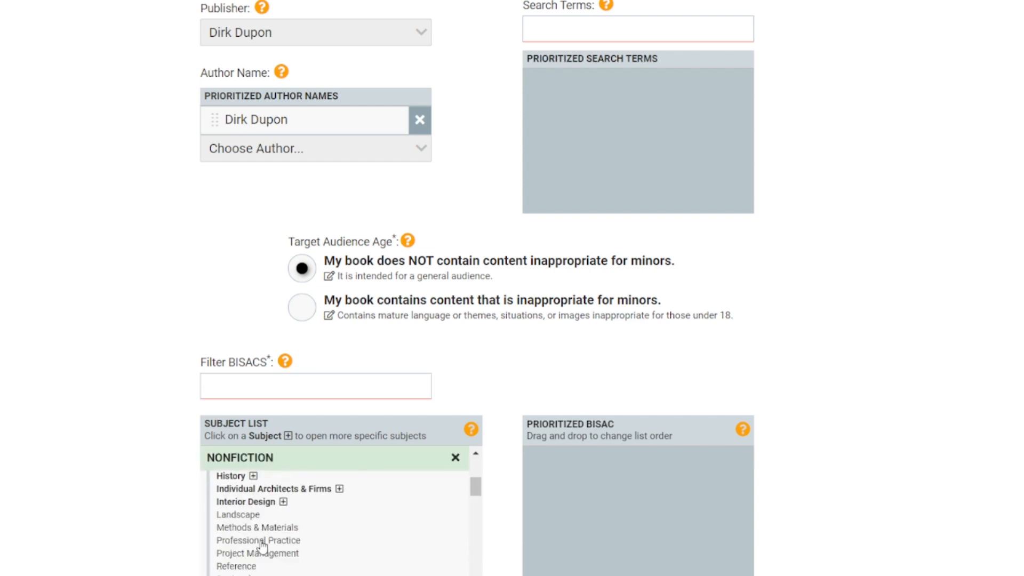
{"action": "left_click", "coordinate": [316, 386]}
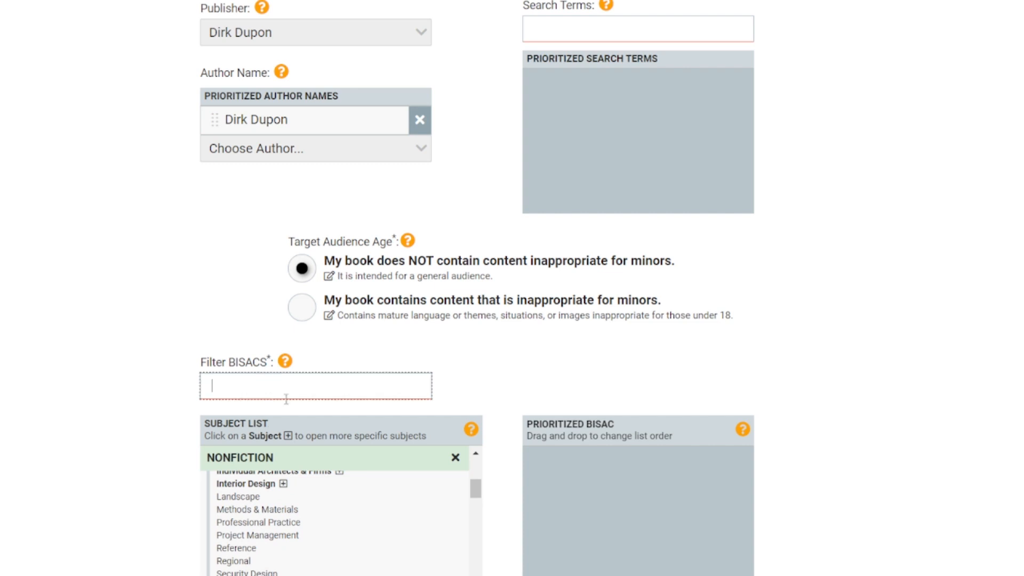
{"action": "type", "text": "mone"}
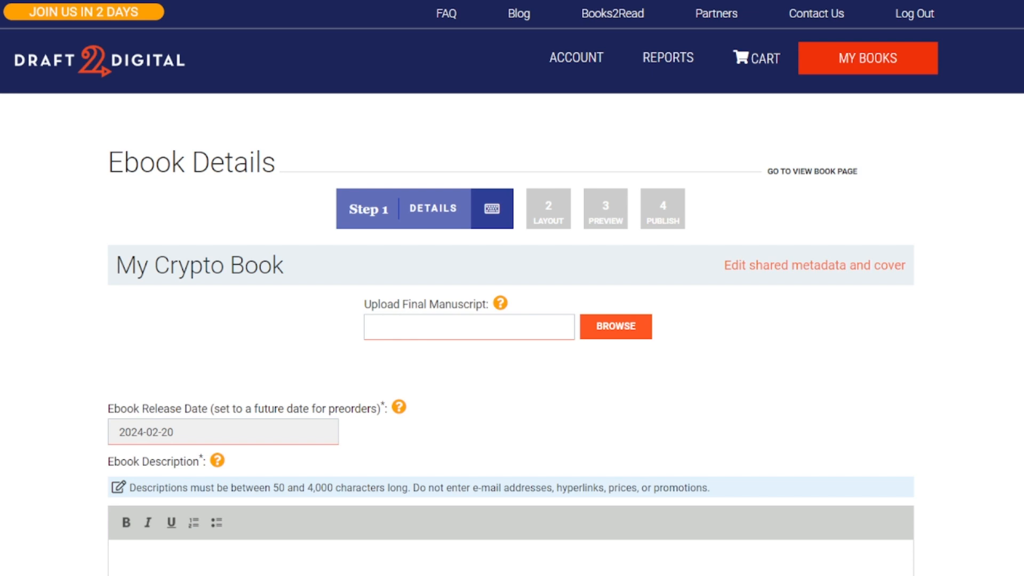
Step: Enter a short 27-character ebook description in the description editor
{"action": "scroll", "scroll_direction": "down", "scroll_amount": 3}
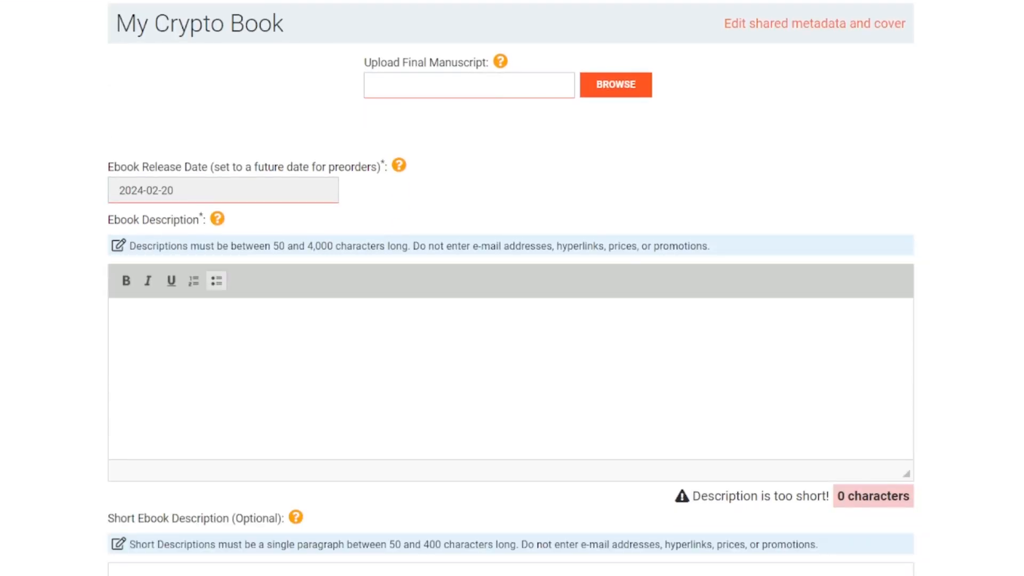
{"action": "mouse_move", "coordinate": [218, 218]}
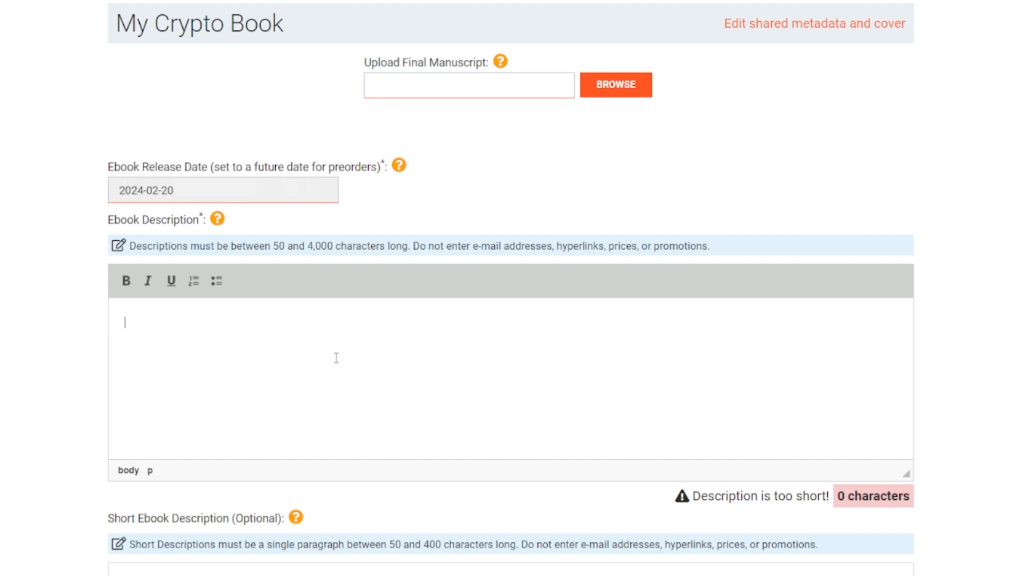
{"action": "mouse_move", "coordinate": [287, 243]}
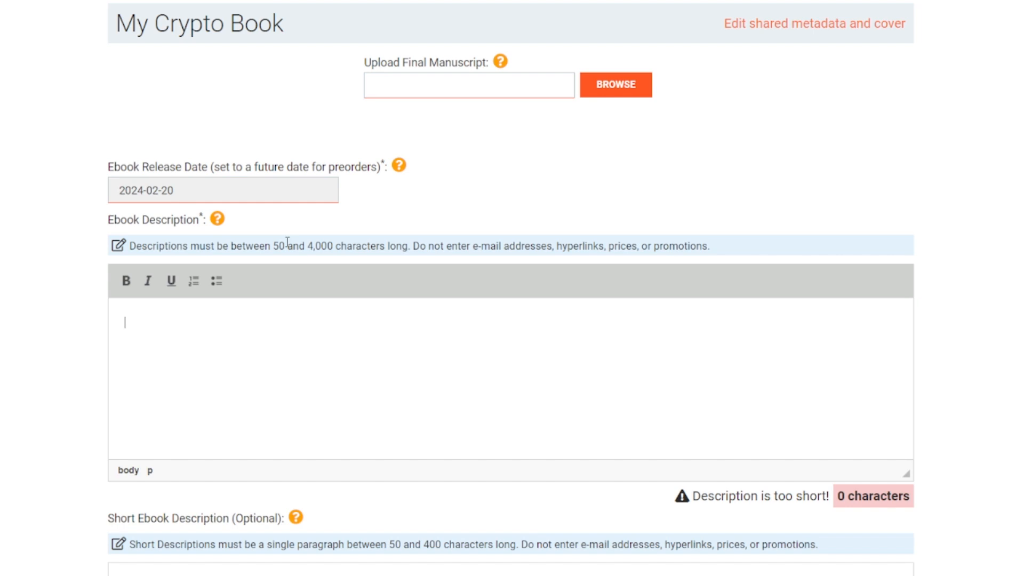
{"action": "left_click_drag", "start_coordinate": [286, 246], "coordinate": [385, 247]}
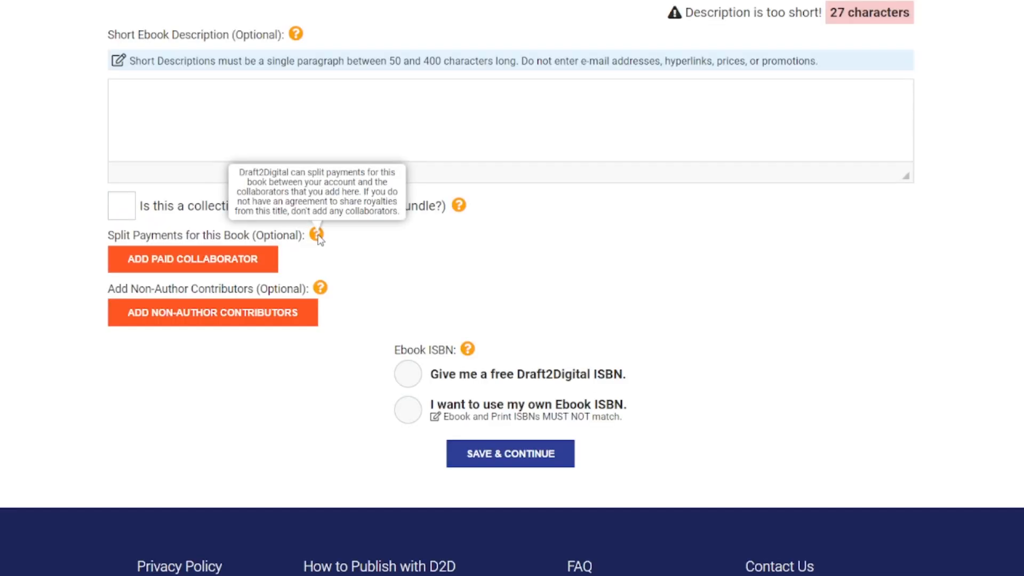
{"action": "mouse_move", "coordinate": [214, 274]}
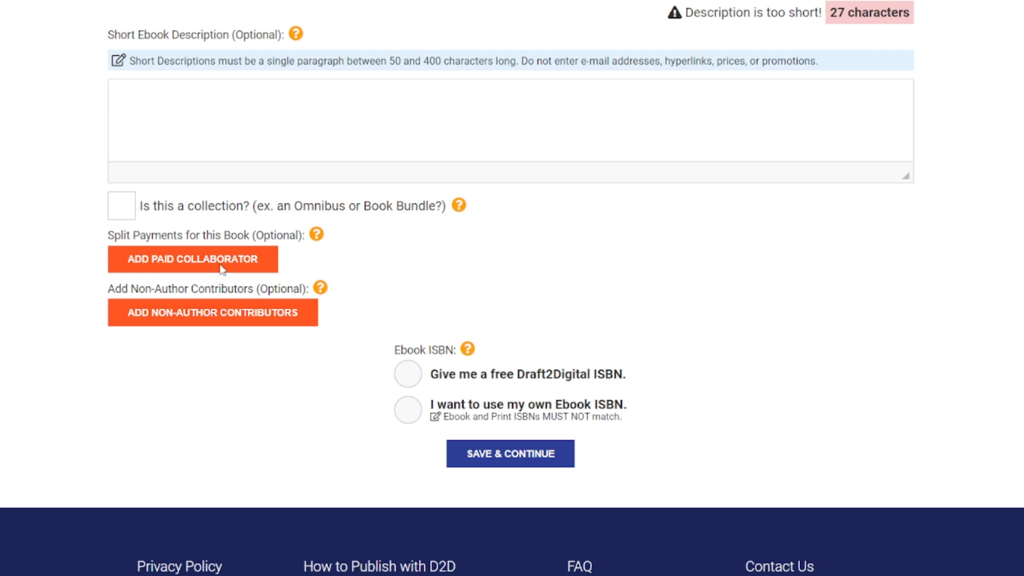
Step: Dismiss the paid collaborators dialog and choose 'Give me a free Draft2Digital ISBN'
{"action": "left_click", "coordinate": [192, 258]}
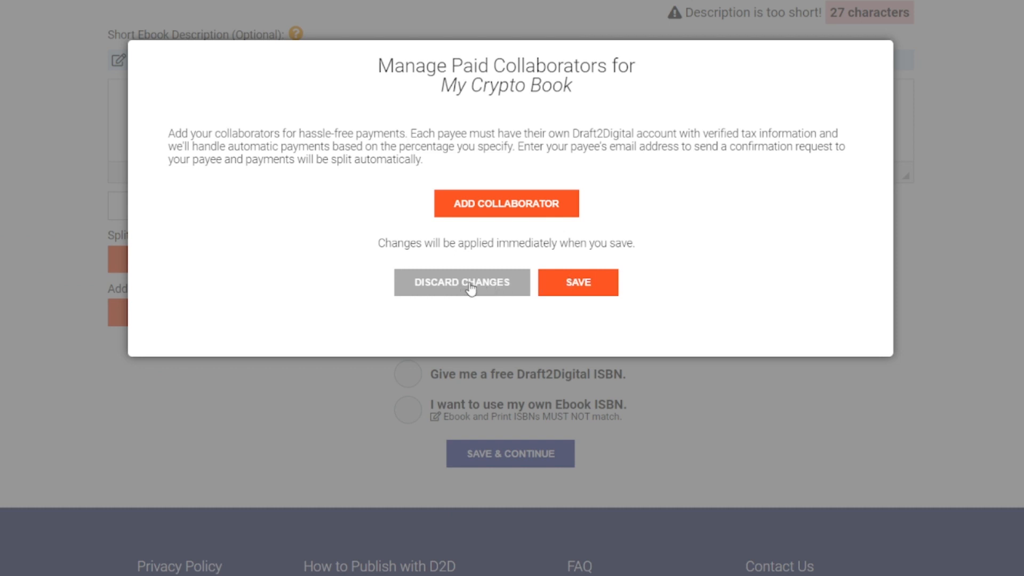
{"action": "left_click", "coordinate": [461, 282]}
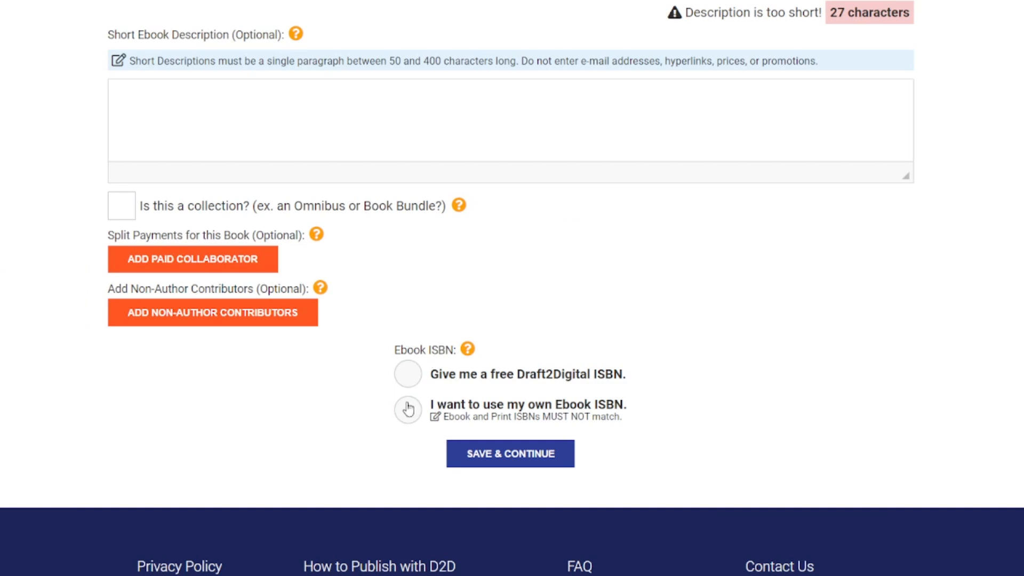
{"action": "mouse_move", "coordinate": [414, 379]}
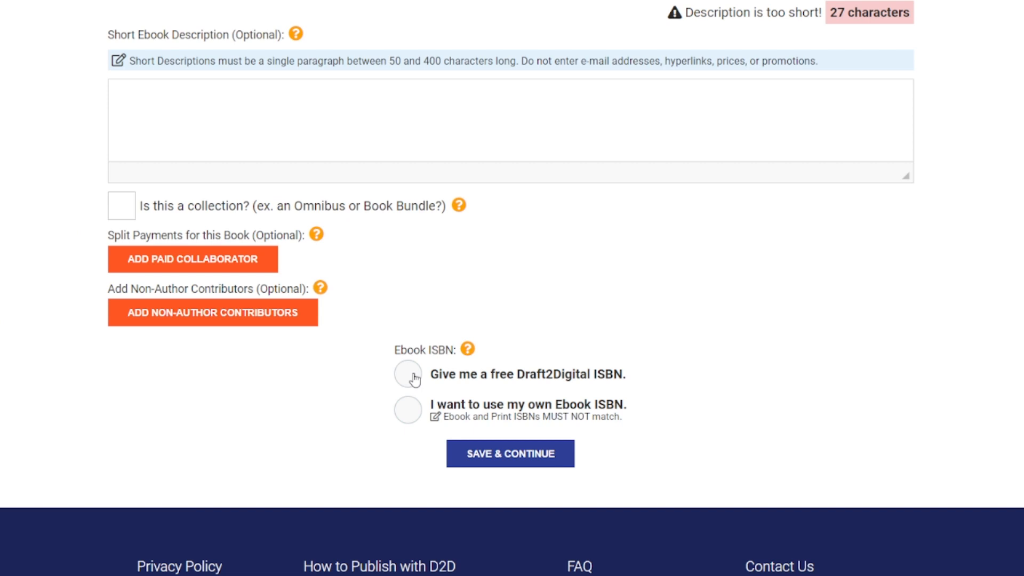
{"action": "mouse_move", "coordinate": [457, 352]}
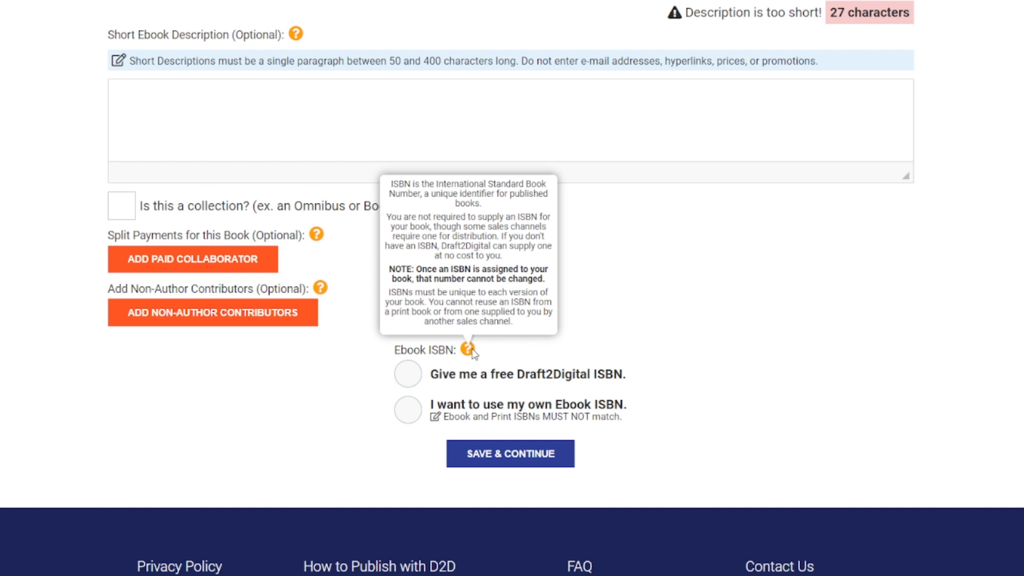
{"action": "mouse_move", "coordinate": [403, 380]}
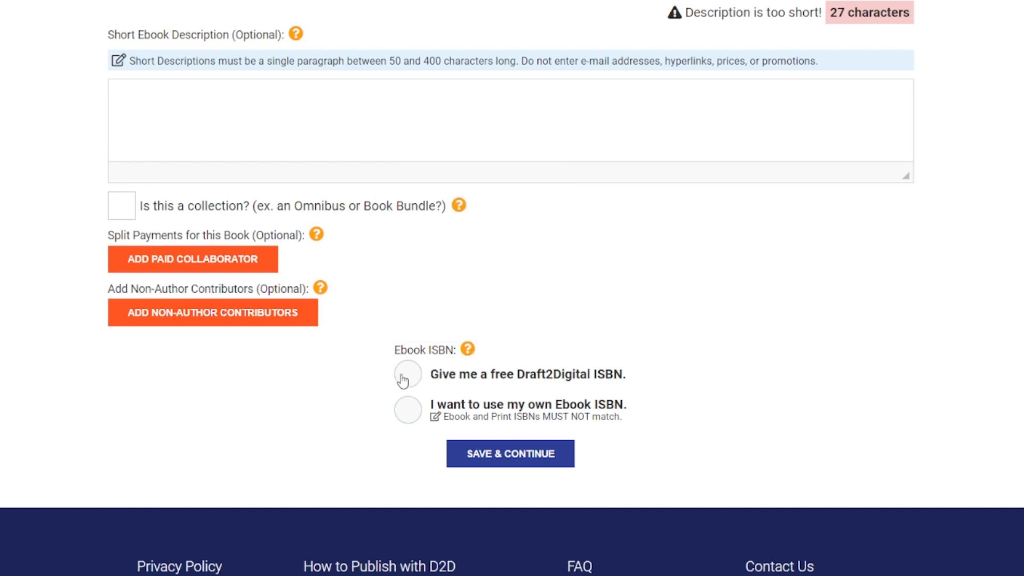
{"action": "left_click", "coordinate": [407, 375]}
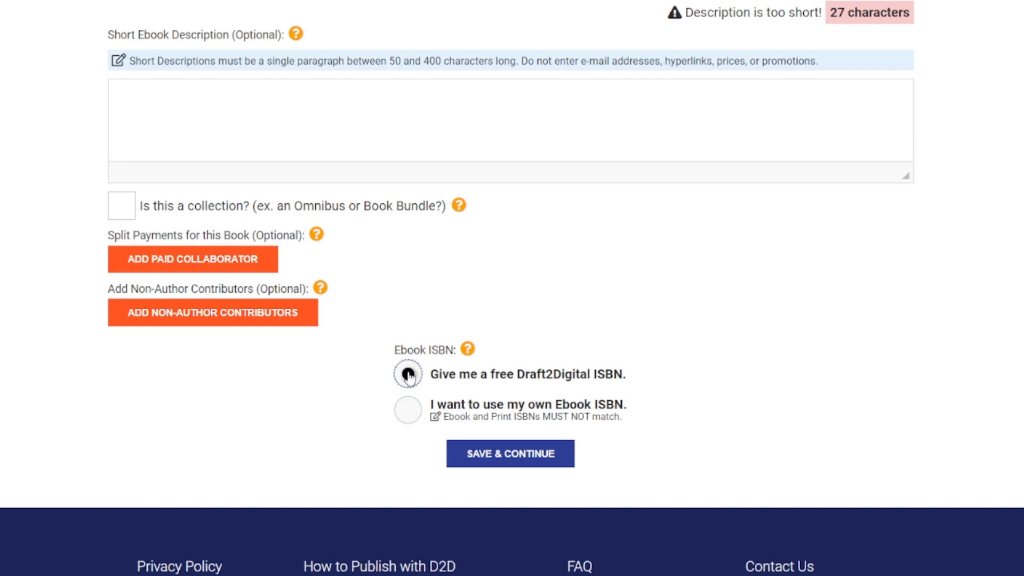
{"action": "left_click", "coordinate": [407, 375]}
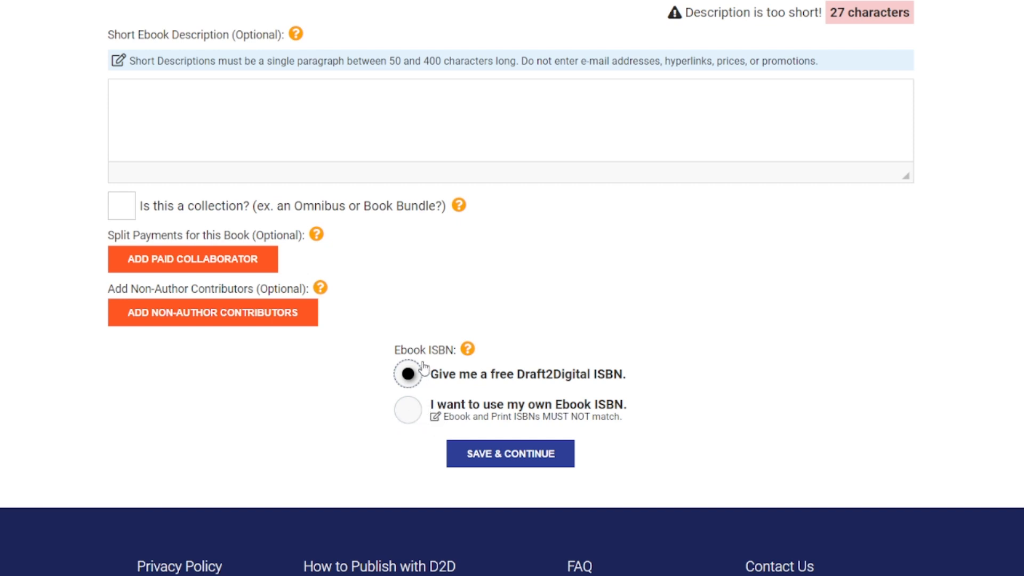
{"action": "mouse_move", "coordinate": [126, 412]}
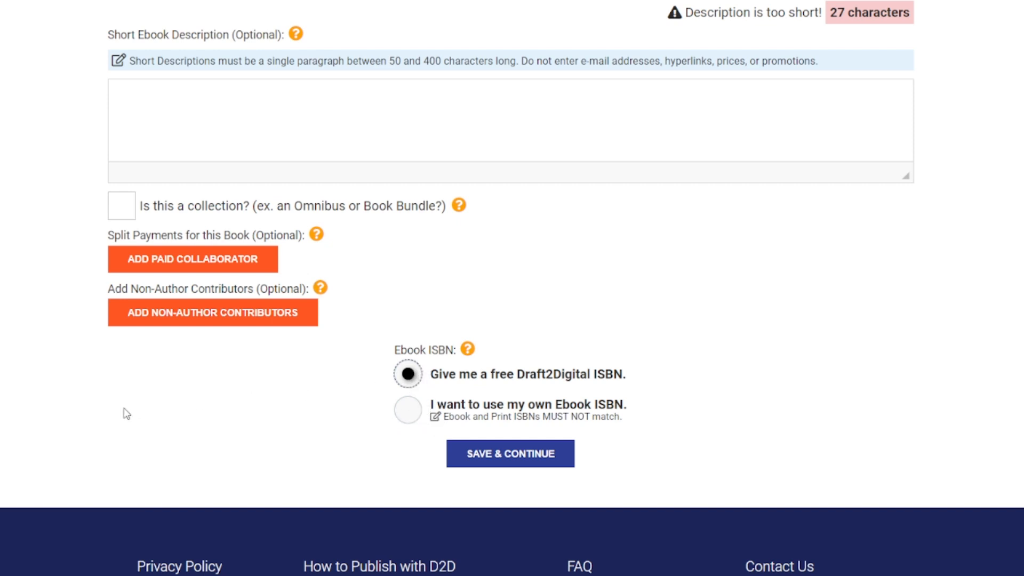
{"action": "mouse_move", "coordinate": [58, 442]}
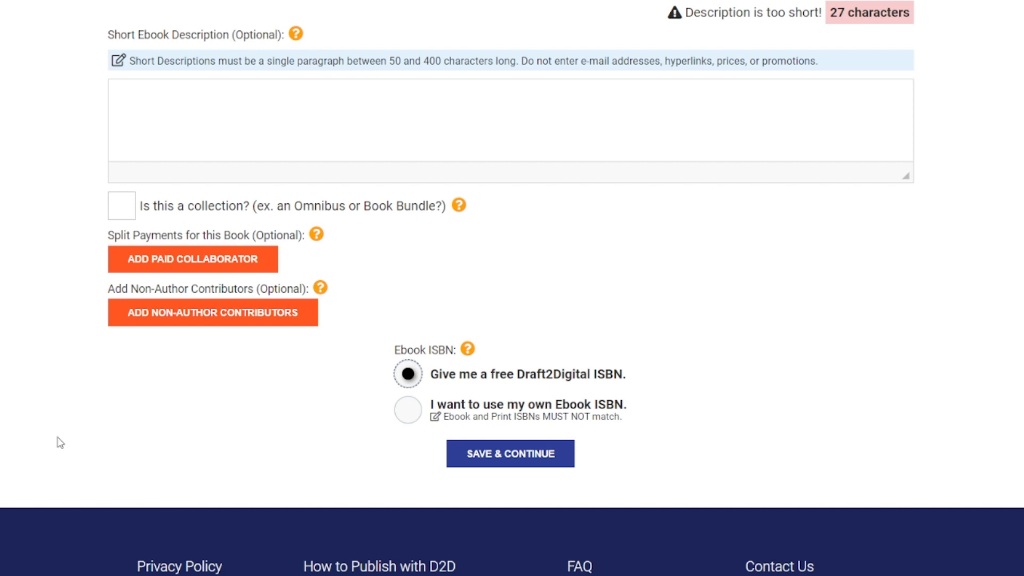
{"action": "mouse_move", "coordinate": [467, 472]}
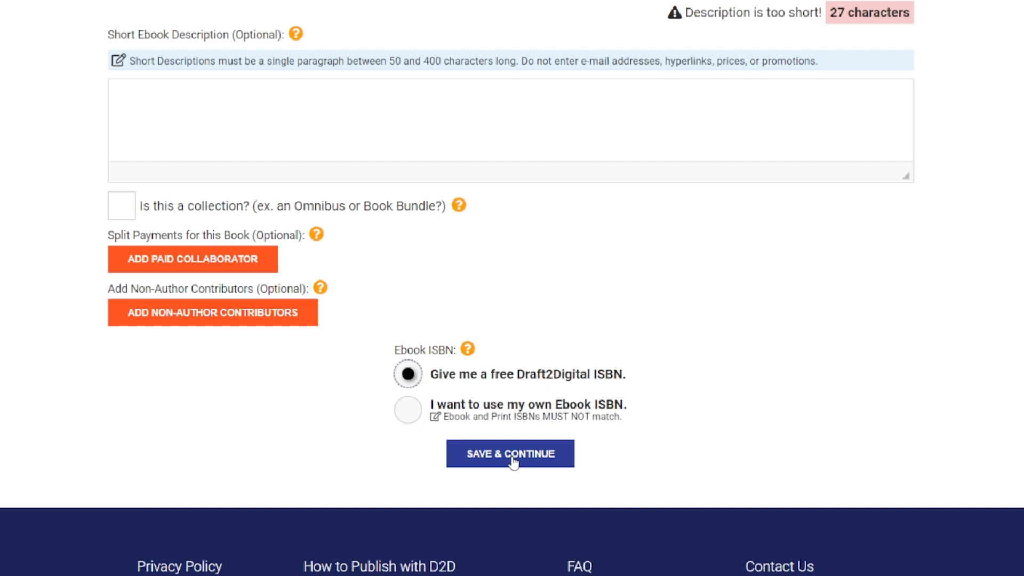
Step: Save the details, review the chapter layout and continue to the Ebook Preview
{"action": "left_click", "coordinate": [510, 454]}
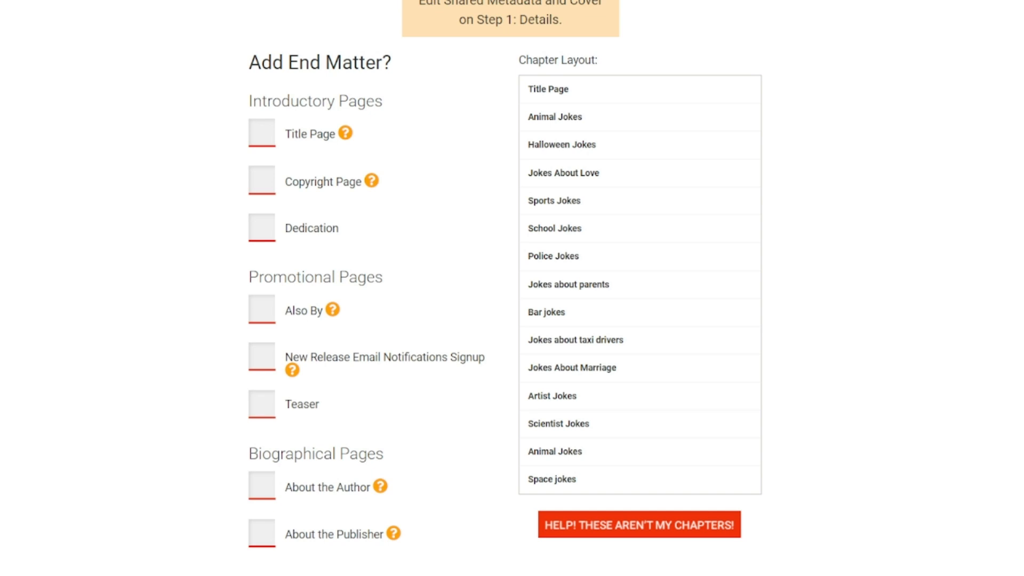
{"action": "scroll", "scroll_direction": "down", "scroll_amount": 3}
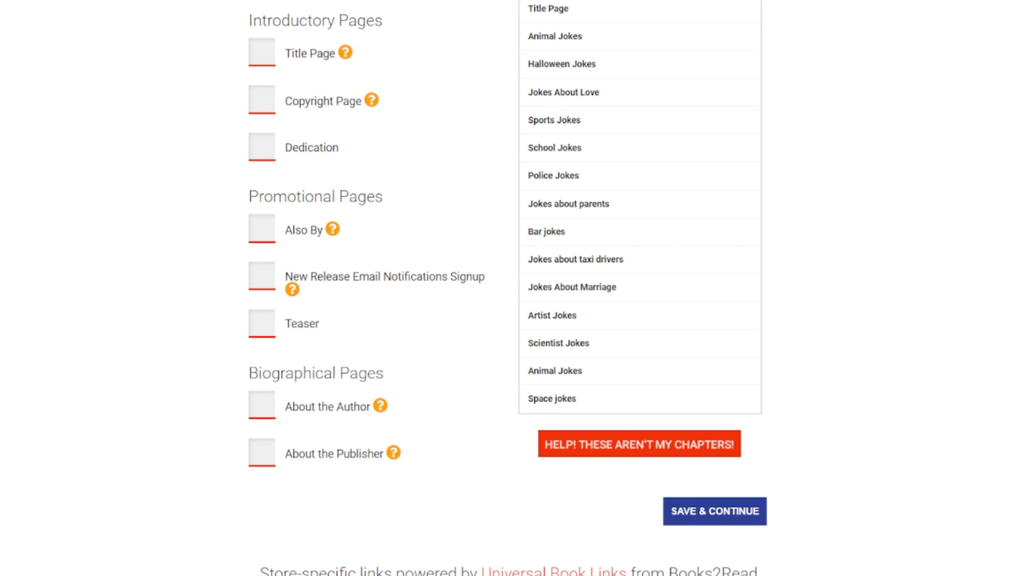
{"action": "left_click", "coordinate": [638, 444]}
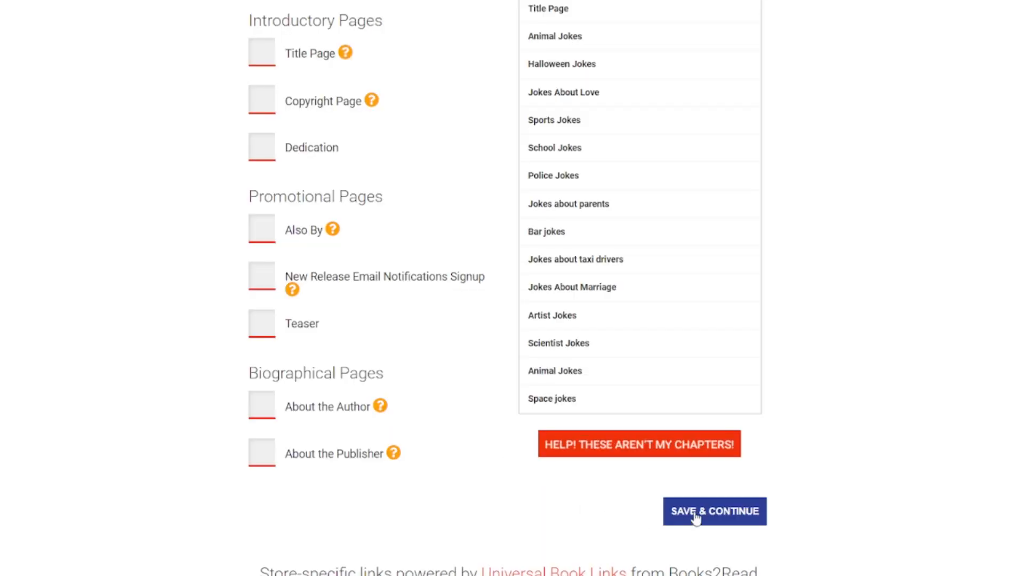
{"action": "left_click", "coordinate": [714, 511]}
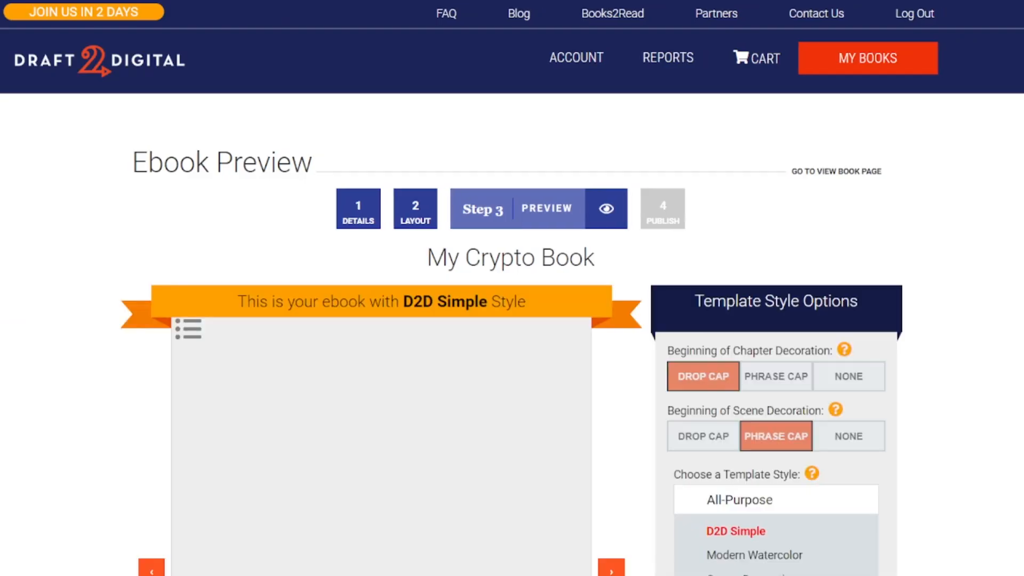
Step: Try the Textbook, Midnight Oil and Subtle Hearts styles, then settle on Non-Fiction D2D Block
{"action": "scroll", "scroll_direction": "down", "scroll_amount": 3}
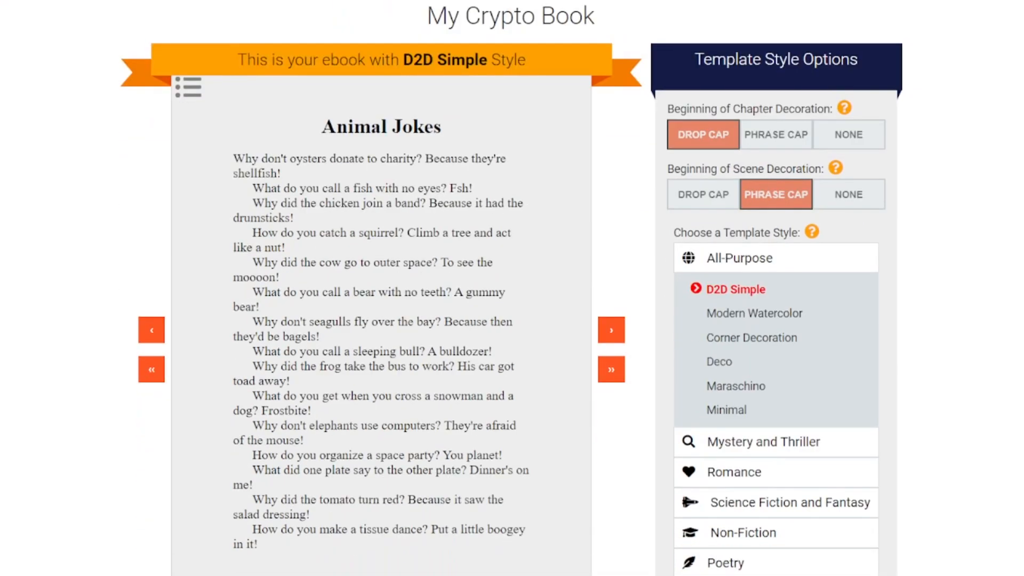
{"action": "left_click", "coordinate": [150, 250]}
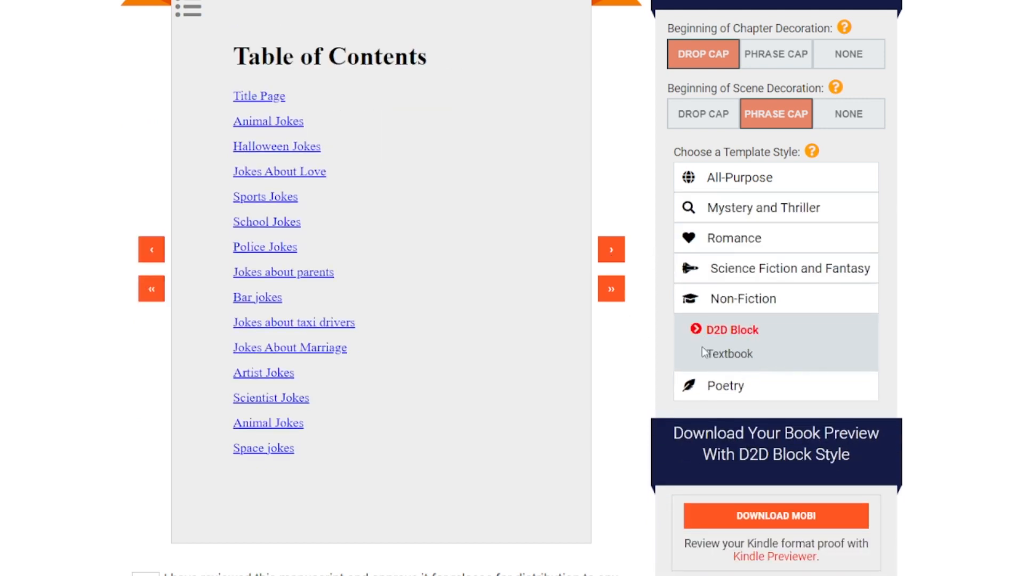
{"action": "left_click", "coordinate": [268, 121]}
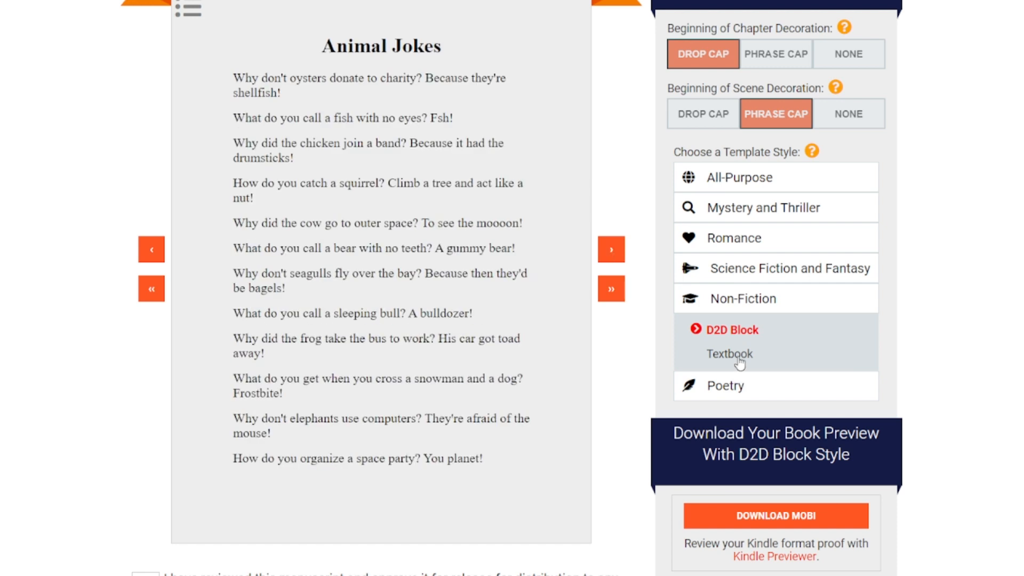
{"action": "left_click", "coordinate": [739, 269]}
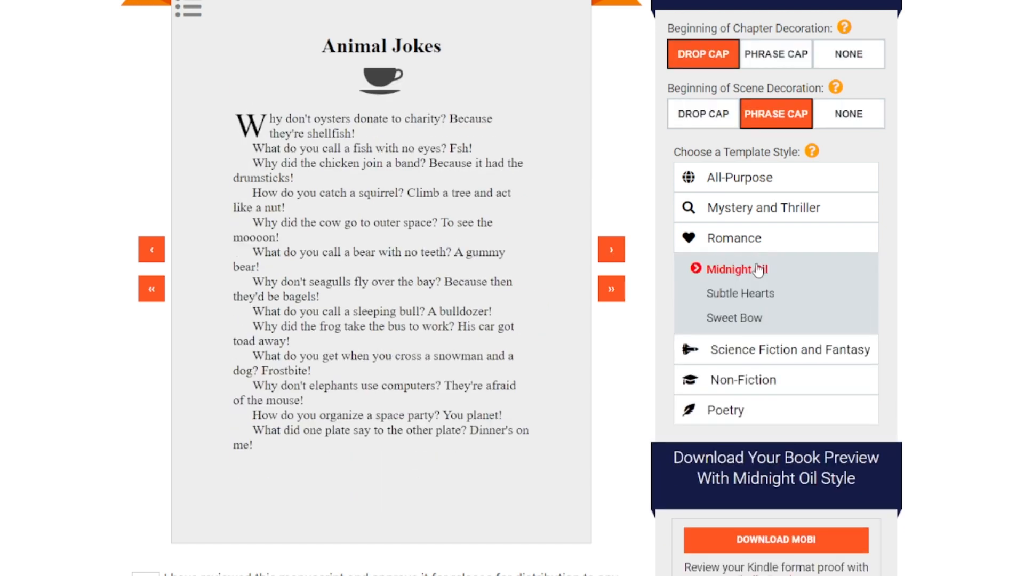
{"action": "left_click", "coordinate": [740, 292]}
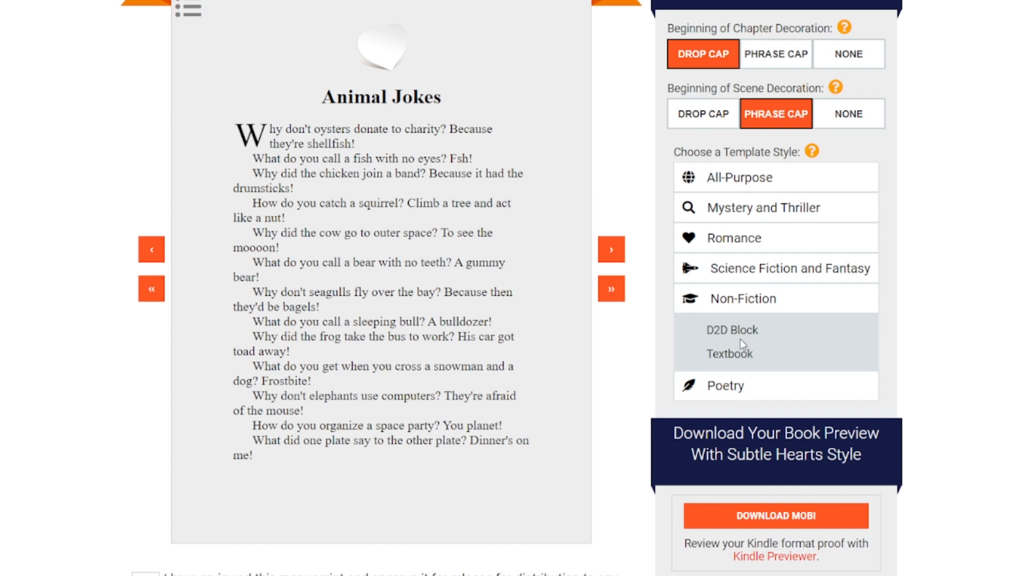
{"action": "left_click", "coordinate": [732, 330]}
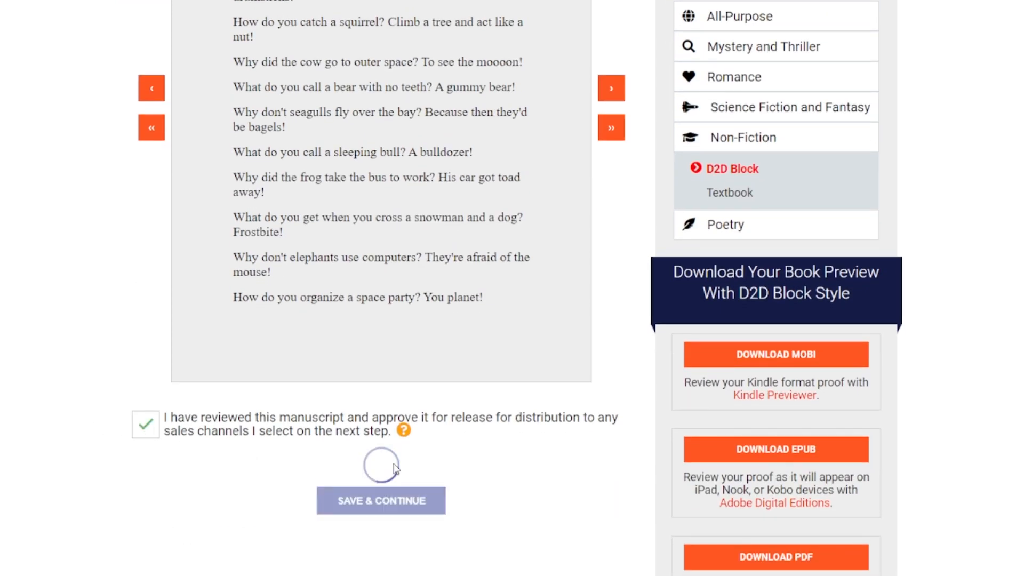
Step: Approve the manuscript preview and continue to the publishing step
{"action": "left_click", "coordinate": [381, 501]}
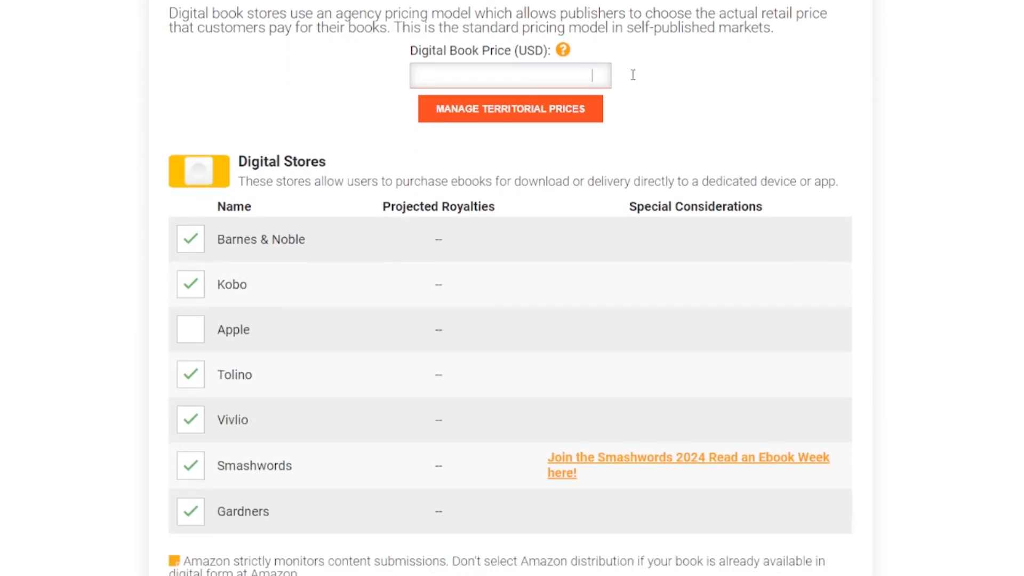
Step: Price the ebook at 6.99 USD and include all digital stores, reviewing down to Library Services
{"action": "type", "text": "6.99"}
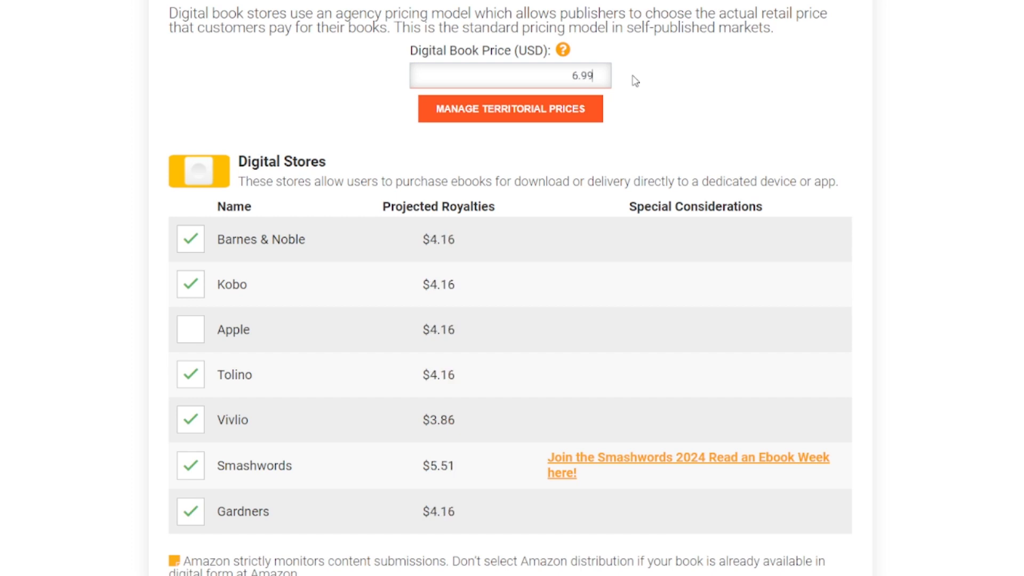
{"action": "mouse_move", "coordinate": [185, 196]}
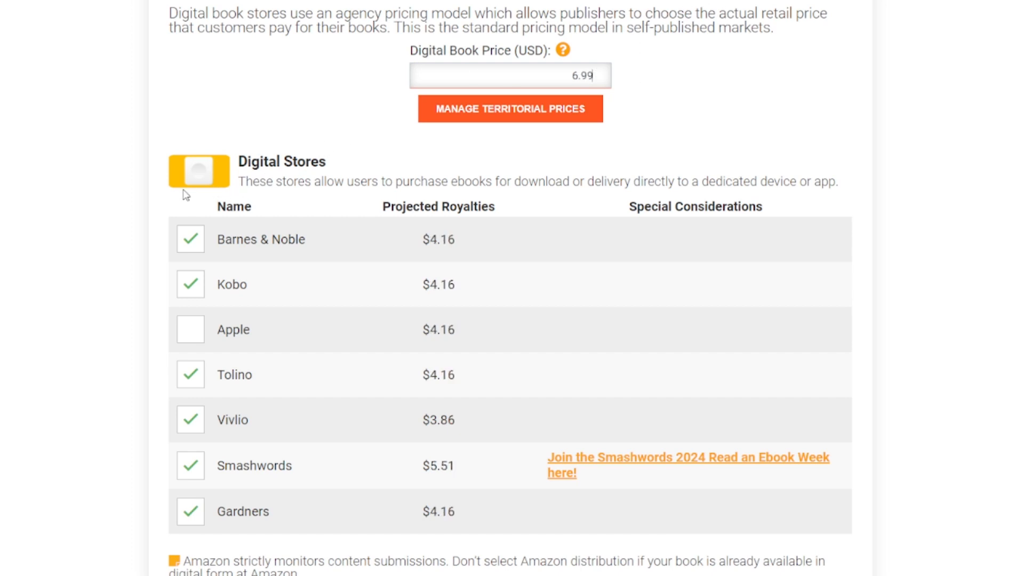
{"action": "left_click", "coordinate": [199, 170]}
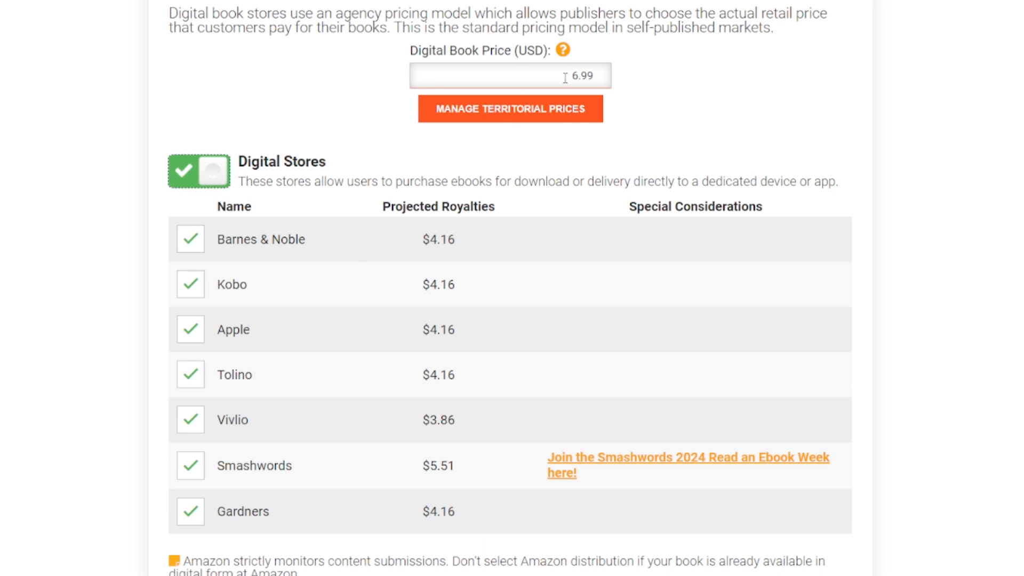
{"action": "scroll", "scroll_direction": "down", "scroll_amount": 3}
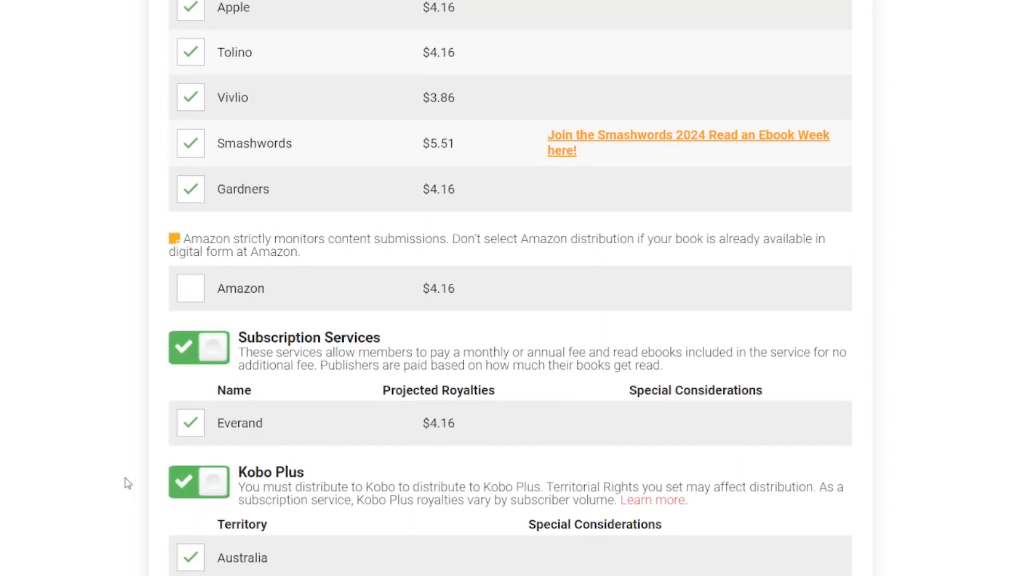
{"action": "scroll", "scroll_direction": "down", "scroll_amount": 3}
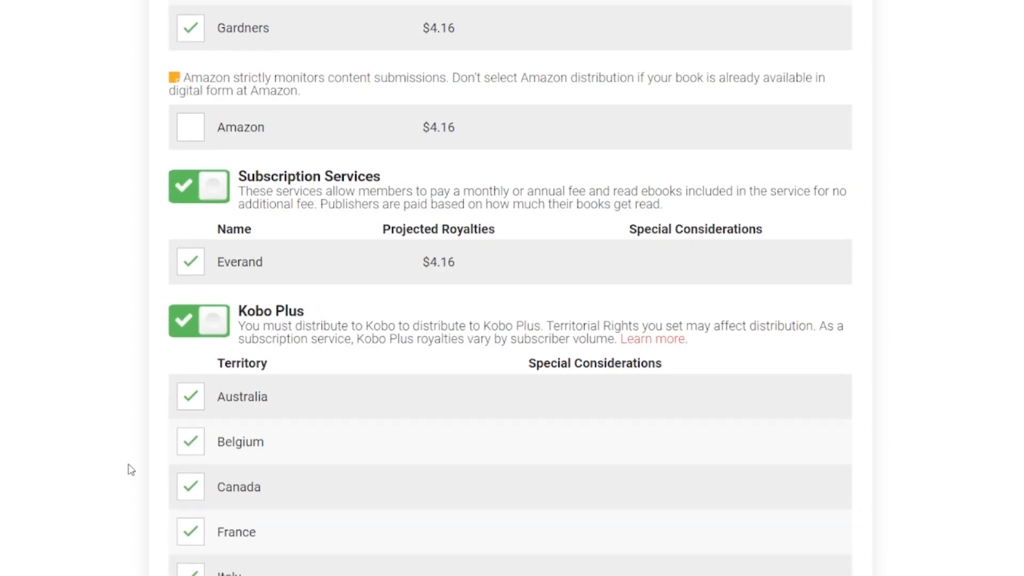
{"action": "scroll", "scroll_direction": "down", "scroll_amount": 3}
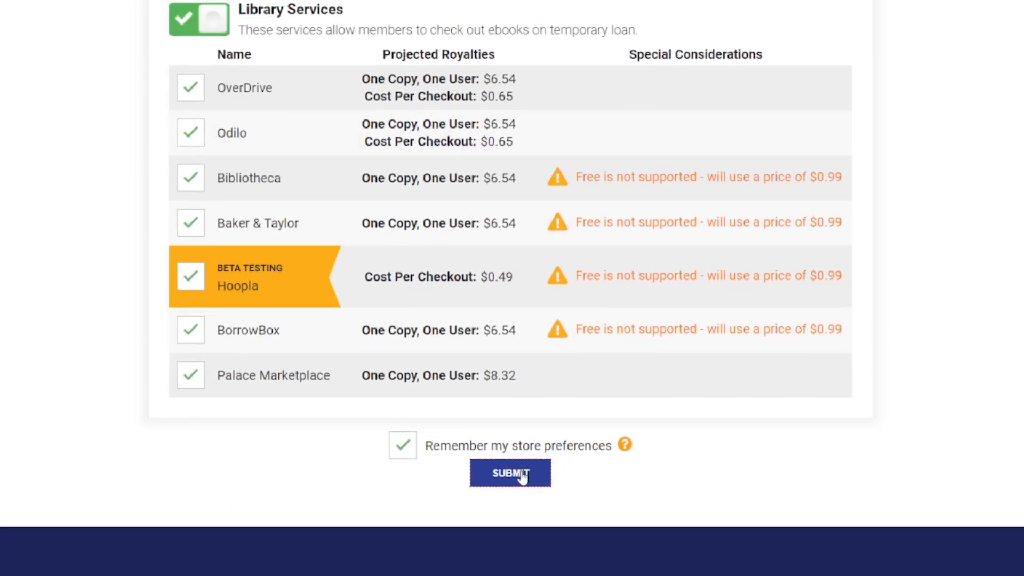
Step: Submit the choices, declare being the original creator, confirm rights and publish the book
{"action": "left_click", "coordinate": [510, 472]}
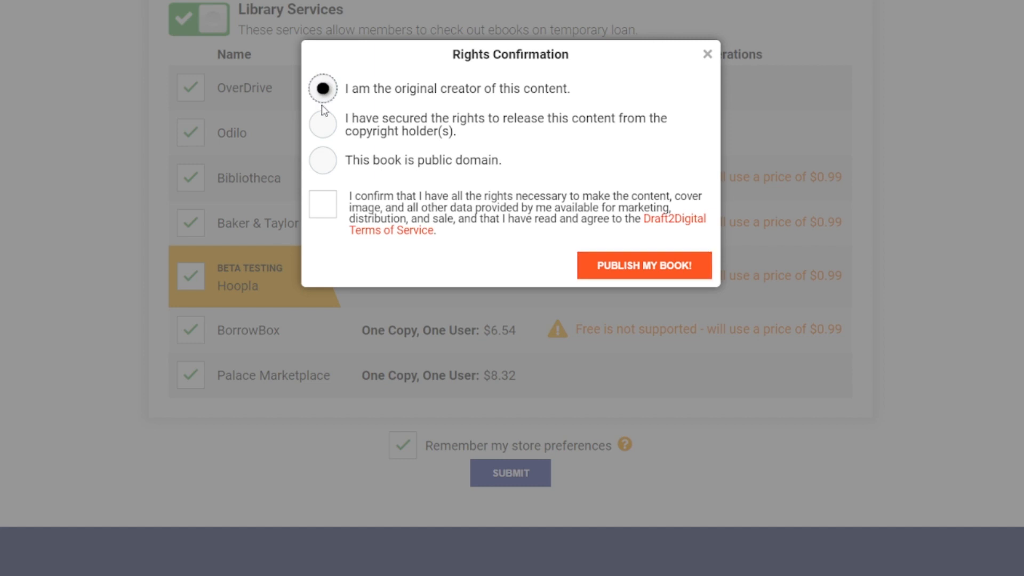
{"action": "left_click", "coordinate": [322, 204]}
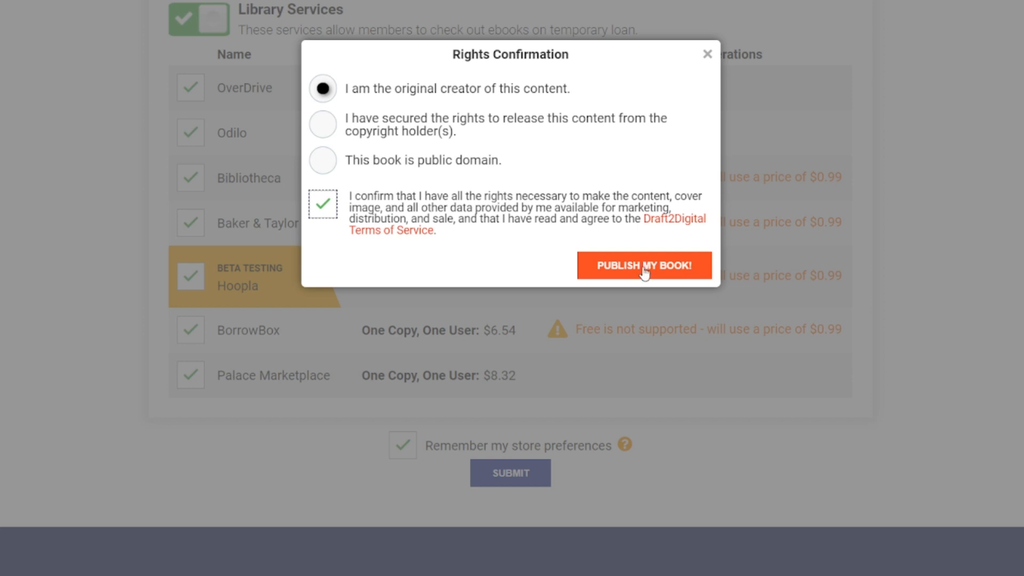
{"action": "left_click", "coordinate": [644, 266]}
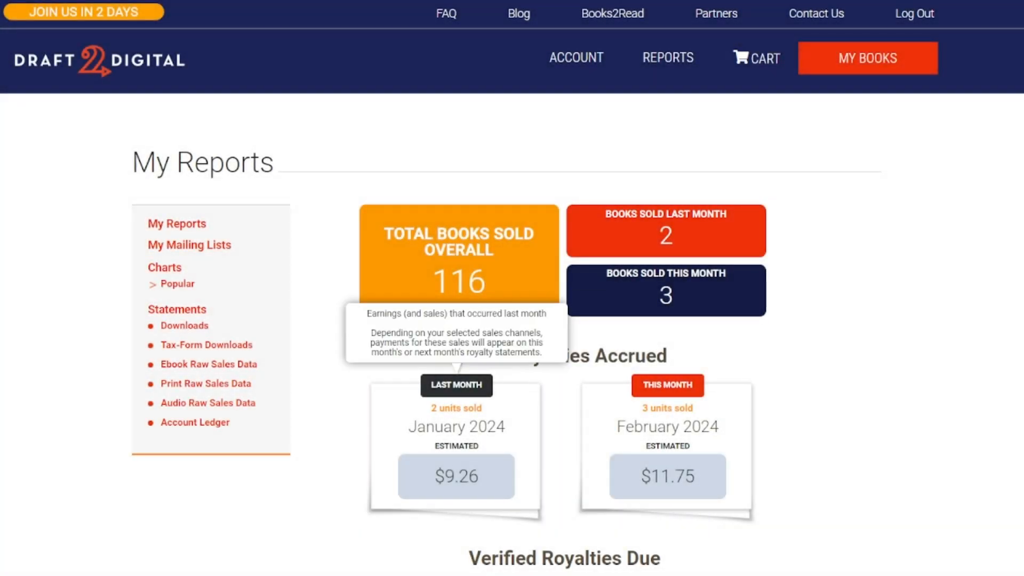
Step: Expand the Popular charts list on the My Reports page
{"action": "left_click", "coordinate": [176, 284]}
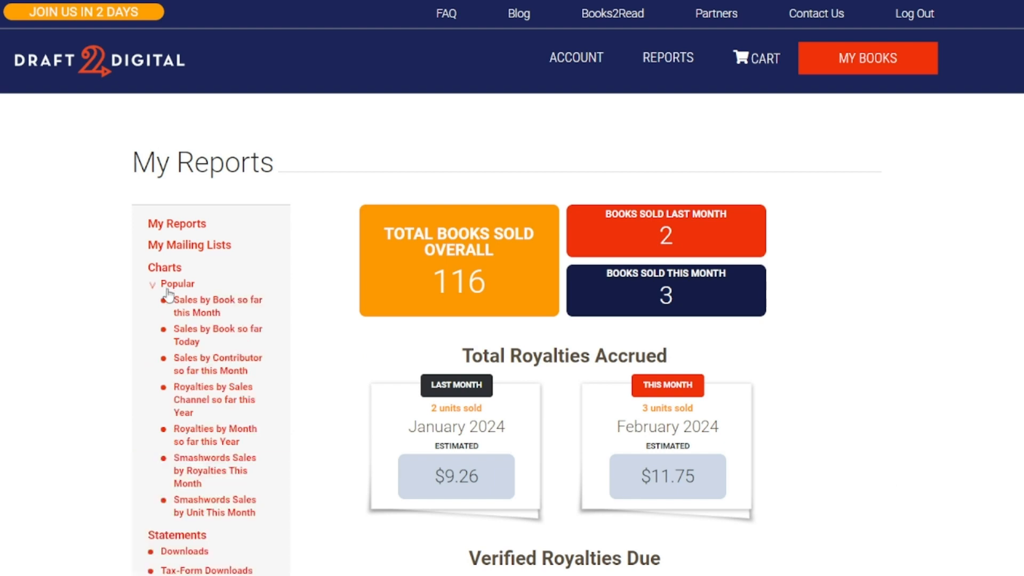
{"action": "mouse_move", "coordinate": [205, 530]}
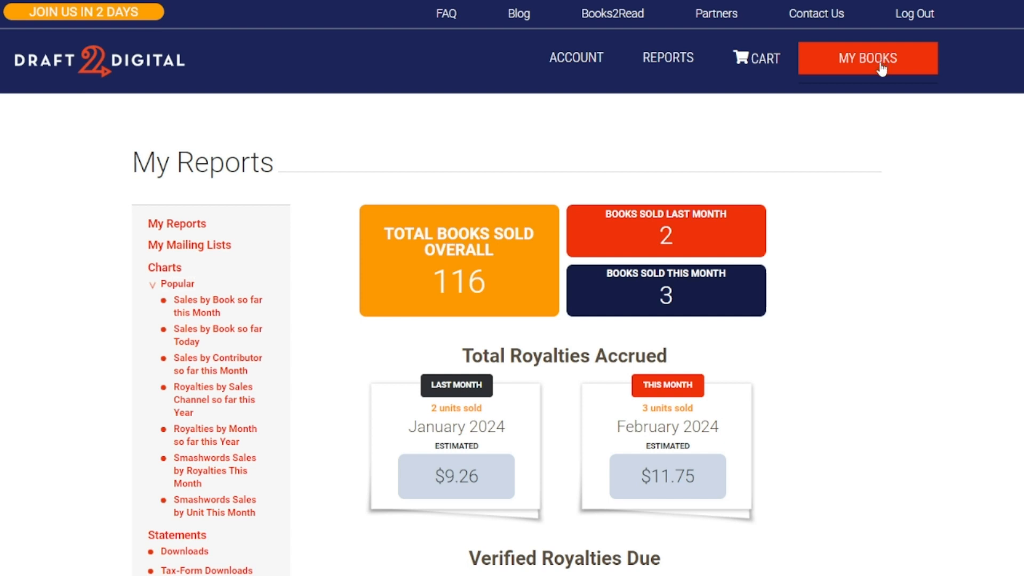
{"action": "mouse_move", "coordinate": [878, 301]}
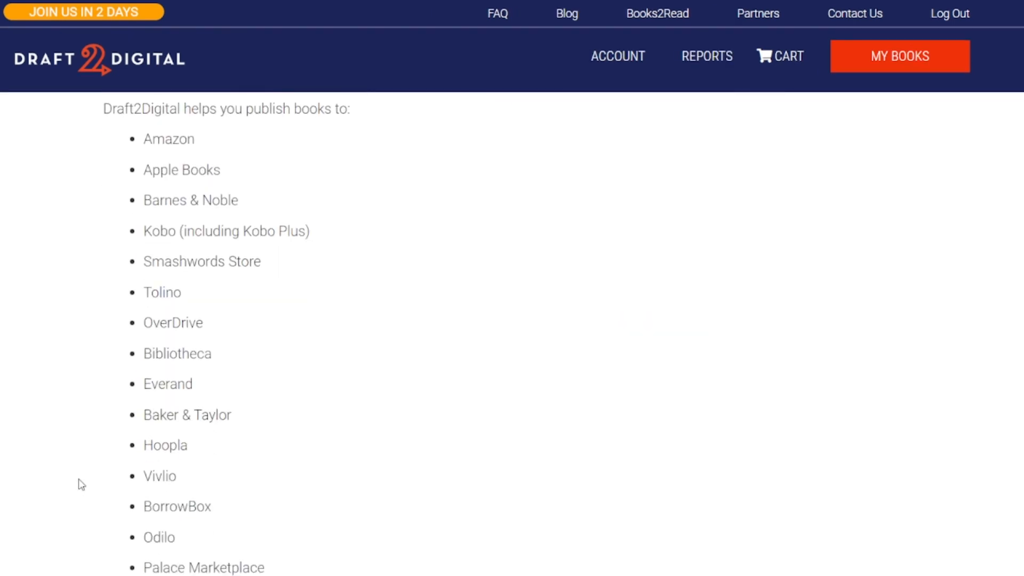
{"action": "scroll", "scroll_direction": "down", "scroll_amount": 3}
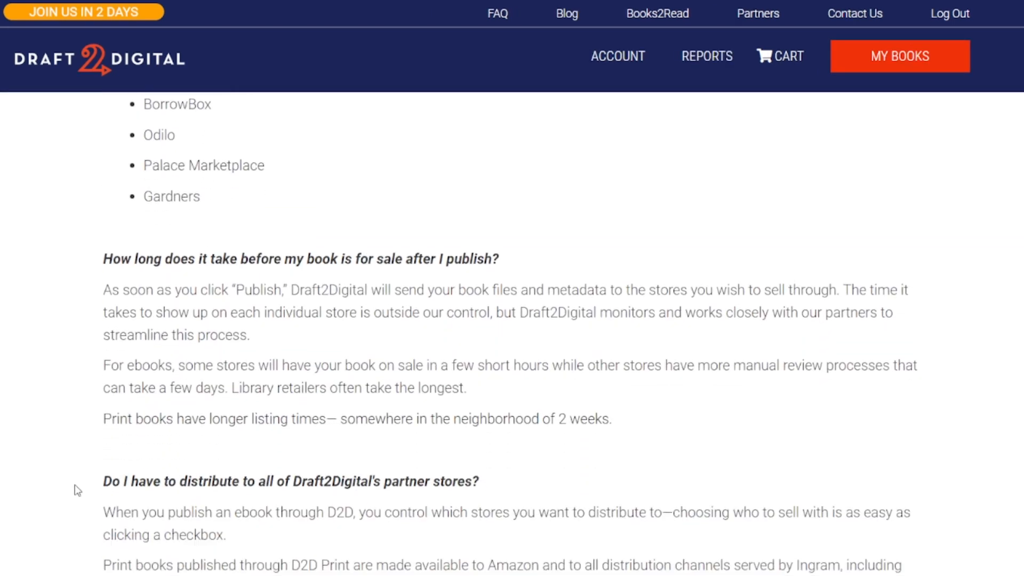
{"action": "mouse_move", "coordinate": [35, 493]}
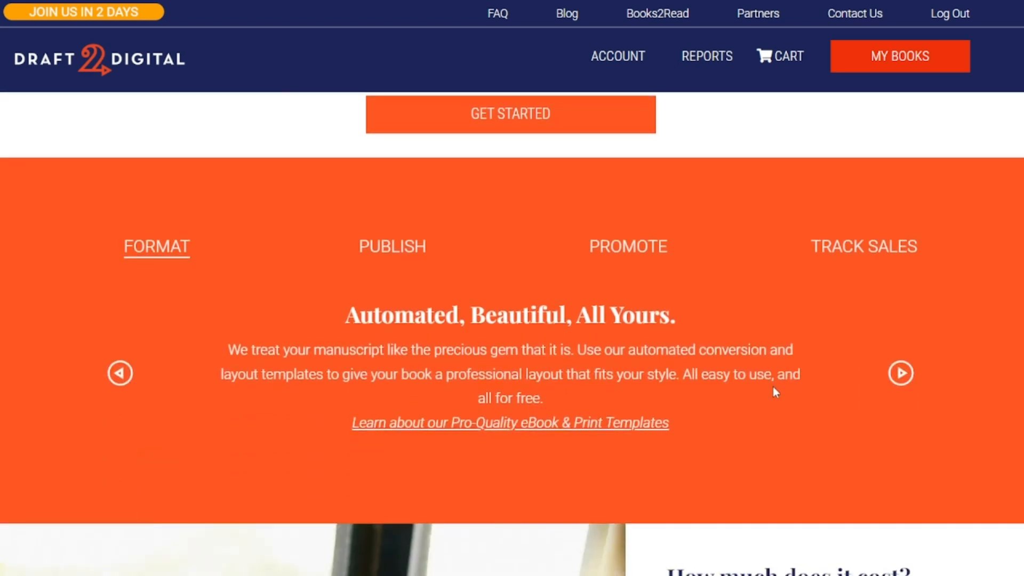
{"action": "scroll", "scroll_direction": "down", "scroll_amount": 3}
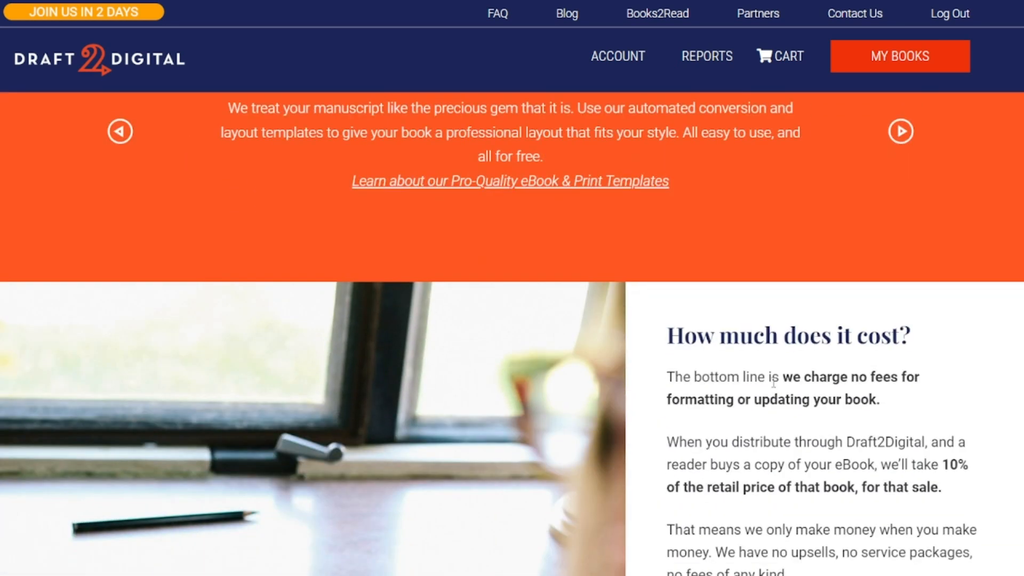
{"action": "scroll", "scroll_direction": "down", "scroll_amount": 3}
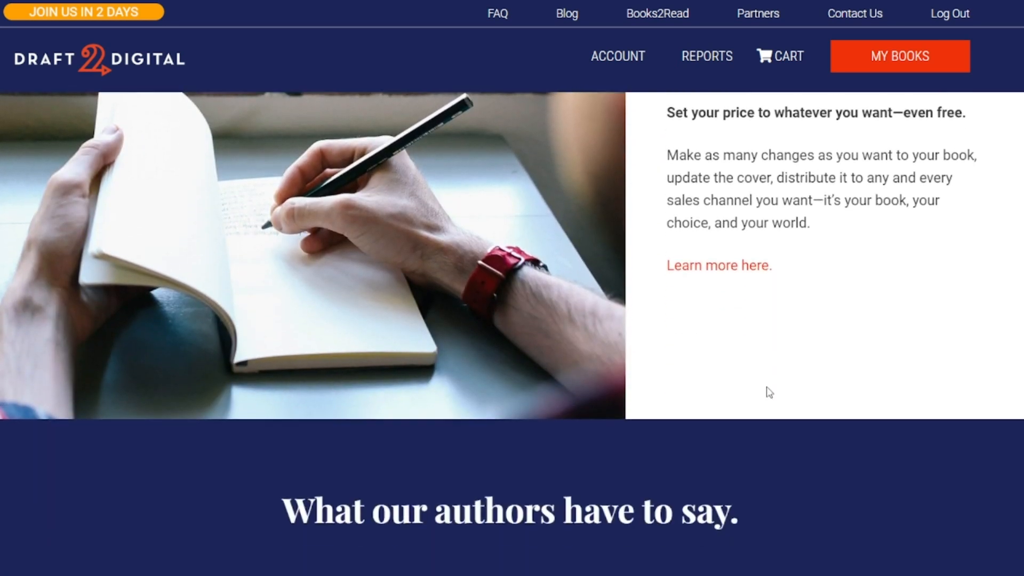